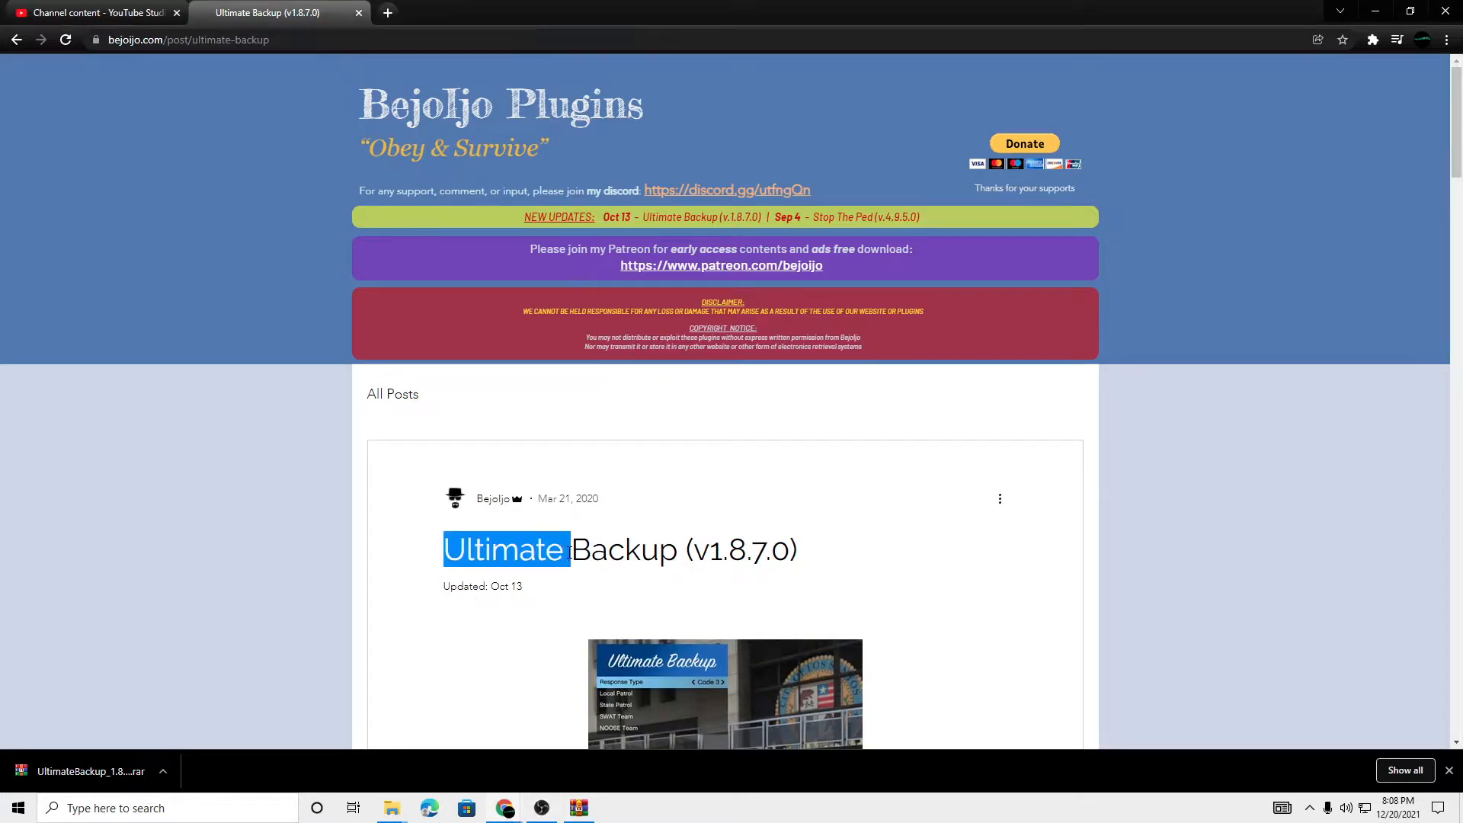
Step: Highlight the Ultimate Backup post title and its update date line
drag(569, 549, 803, 548)
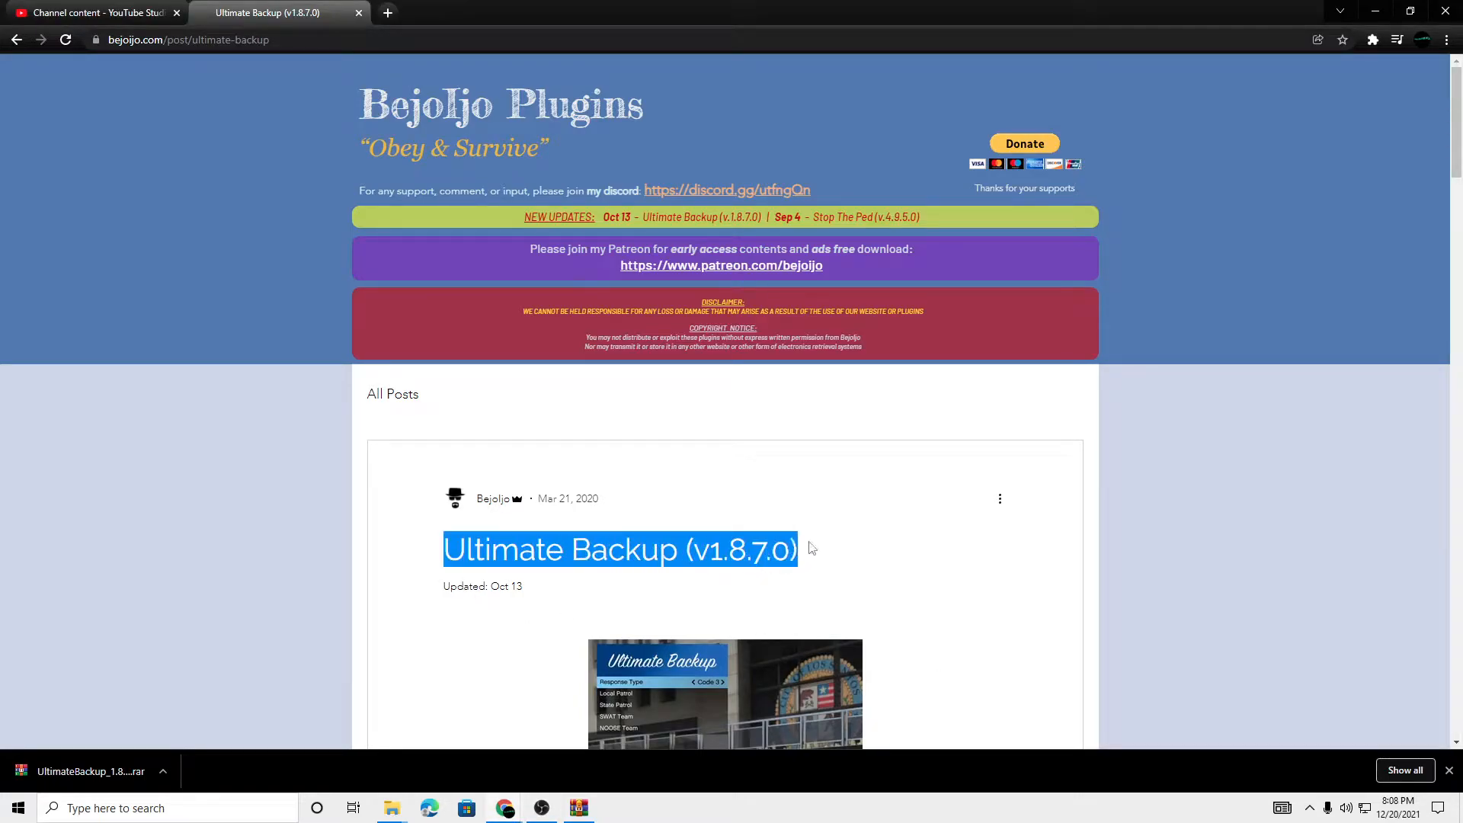
click(793, 502)
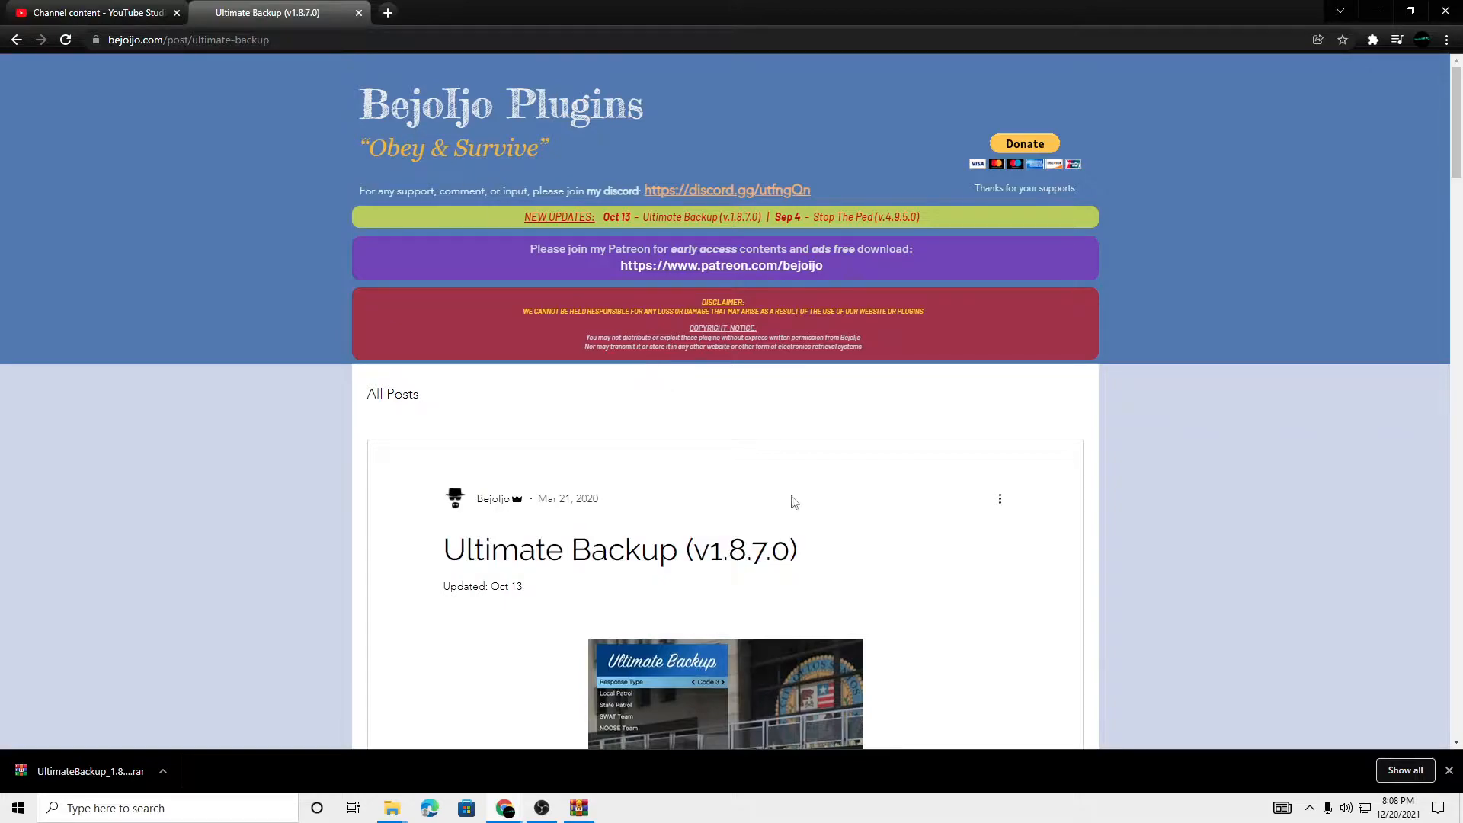
drag(604, 216, 672, 217)
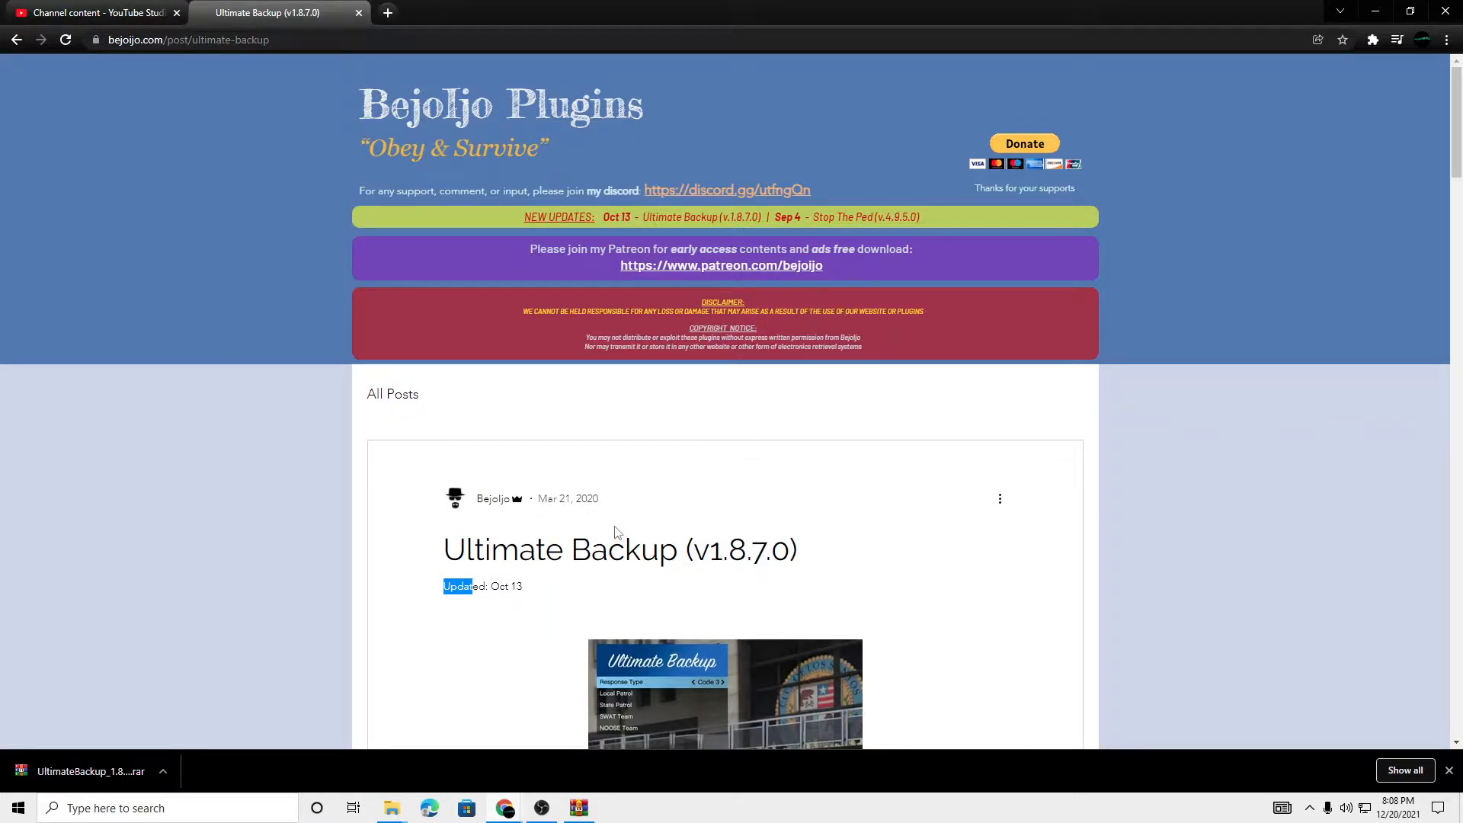
Step: Scroll down the bejoijo.com post to the download links
scroll(down, 3)
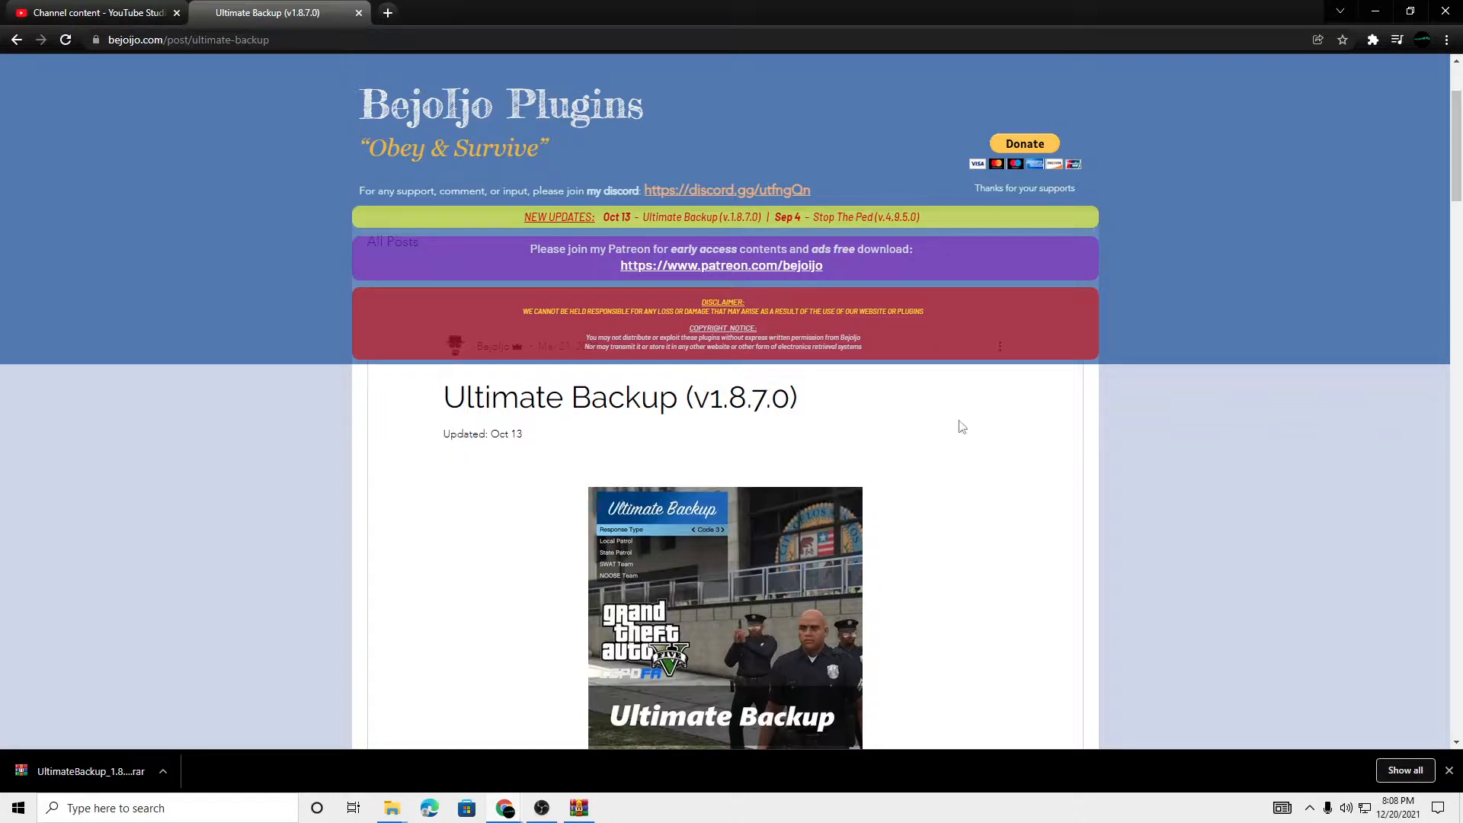
mouse_move(577, 352)
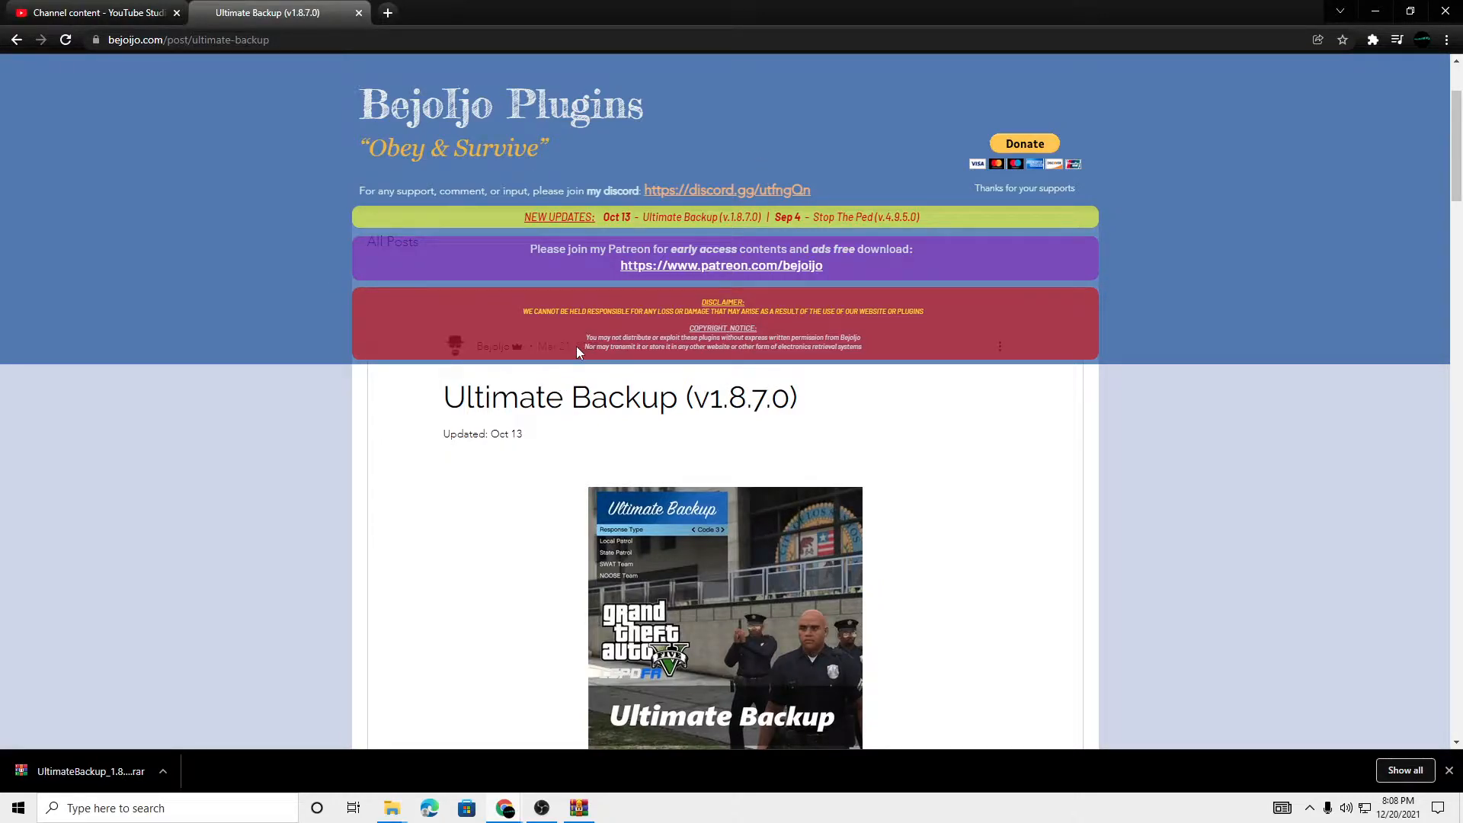
scroll(down, 3)
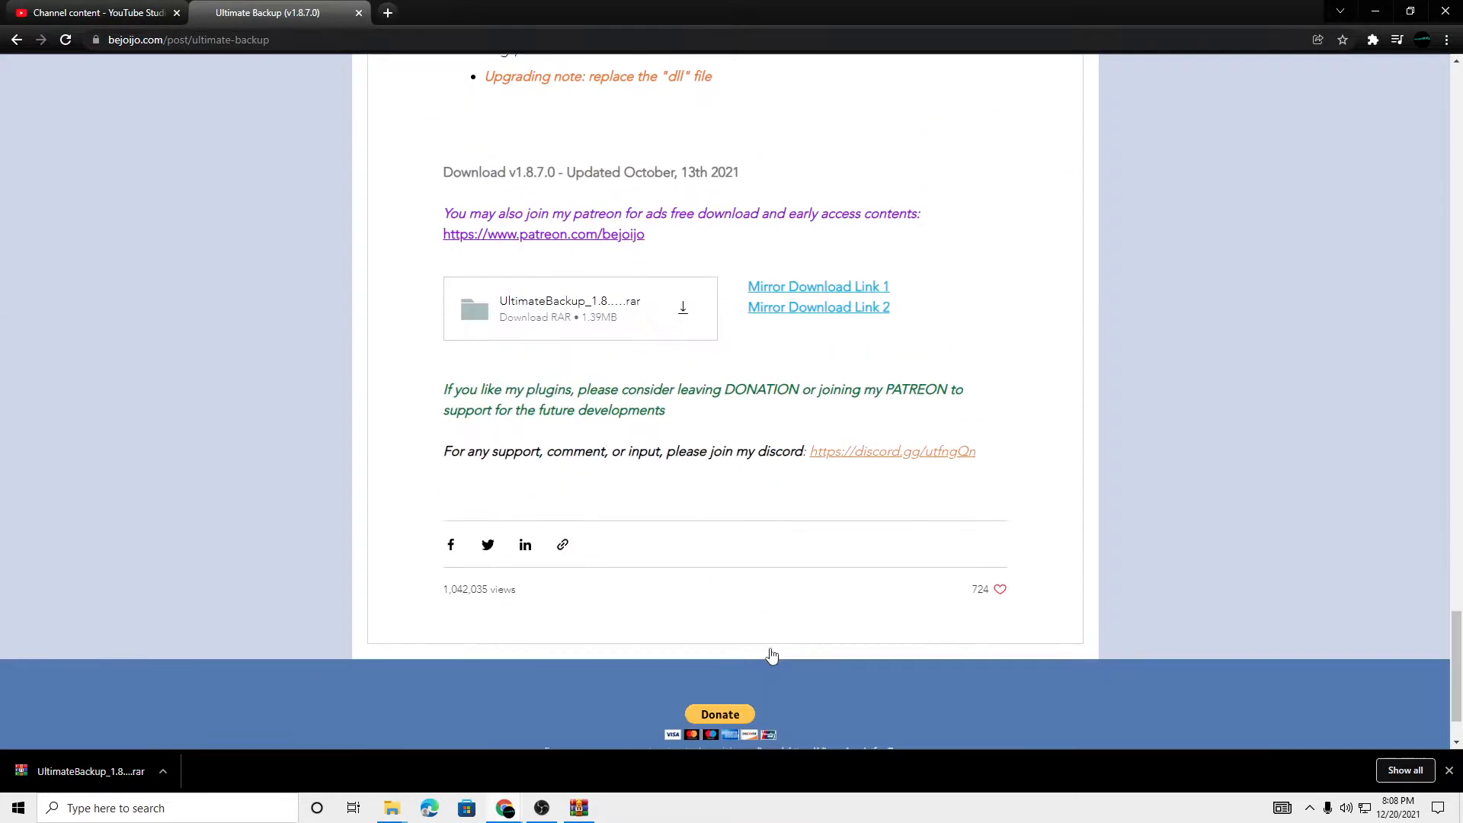
scroll(down, 3)
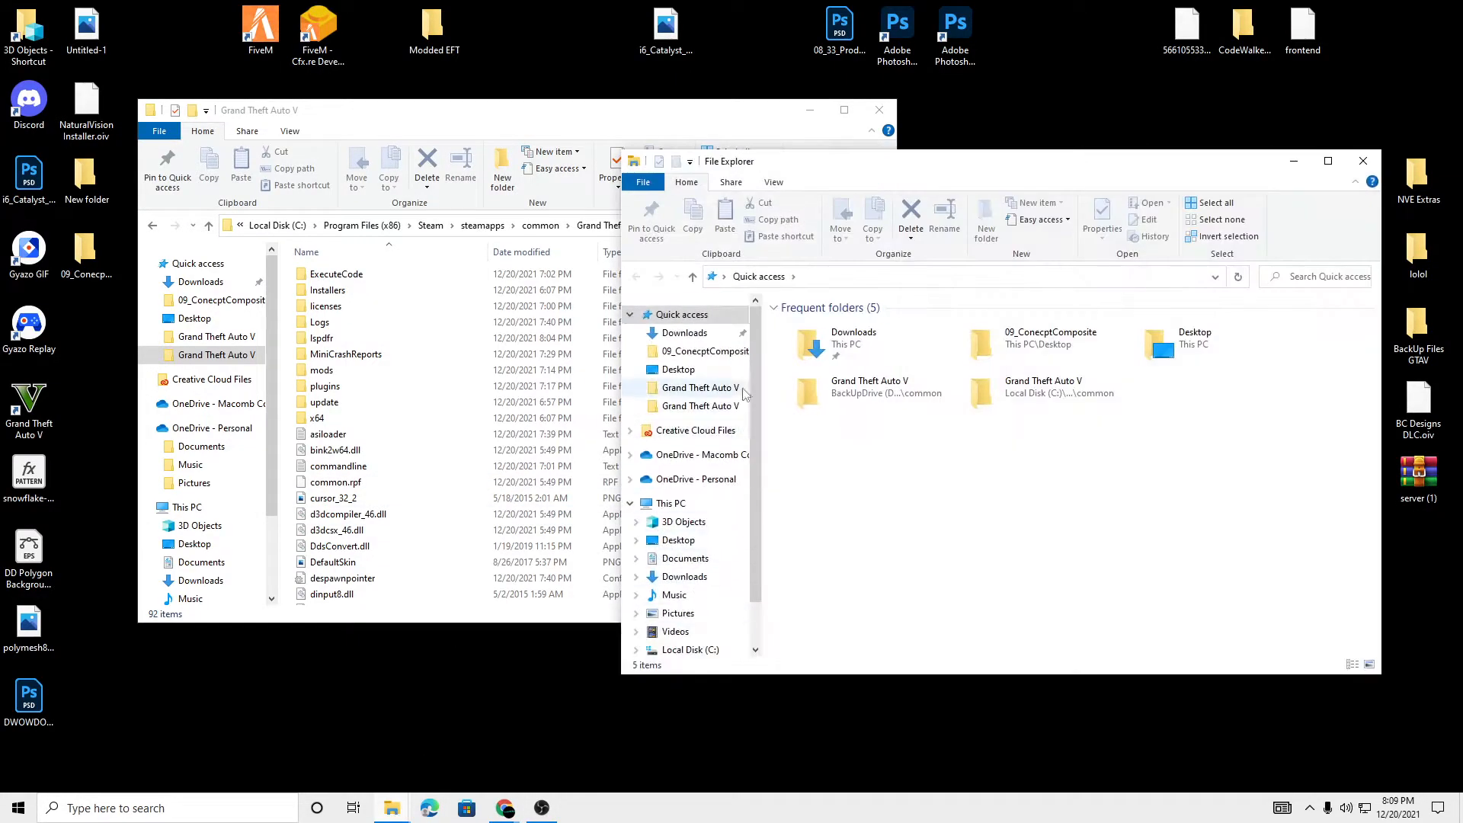
Step: Extract RAGENativeUI.dll from RAGENativeUI (2).zip into the GTA V folder, replacing the old copy
click(683, 332)
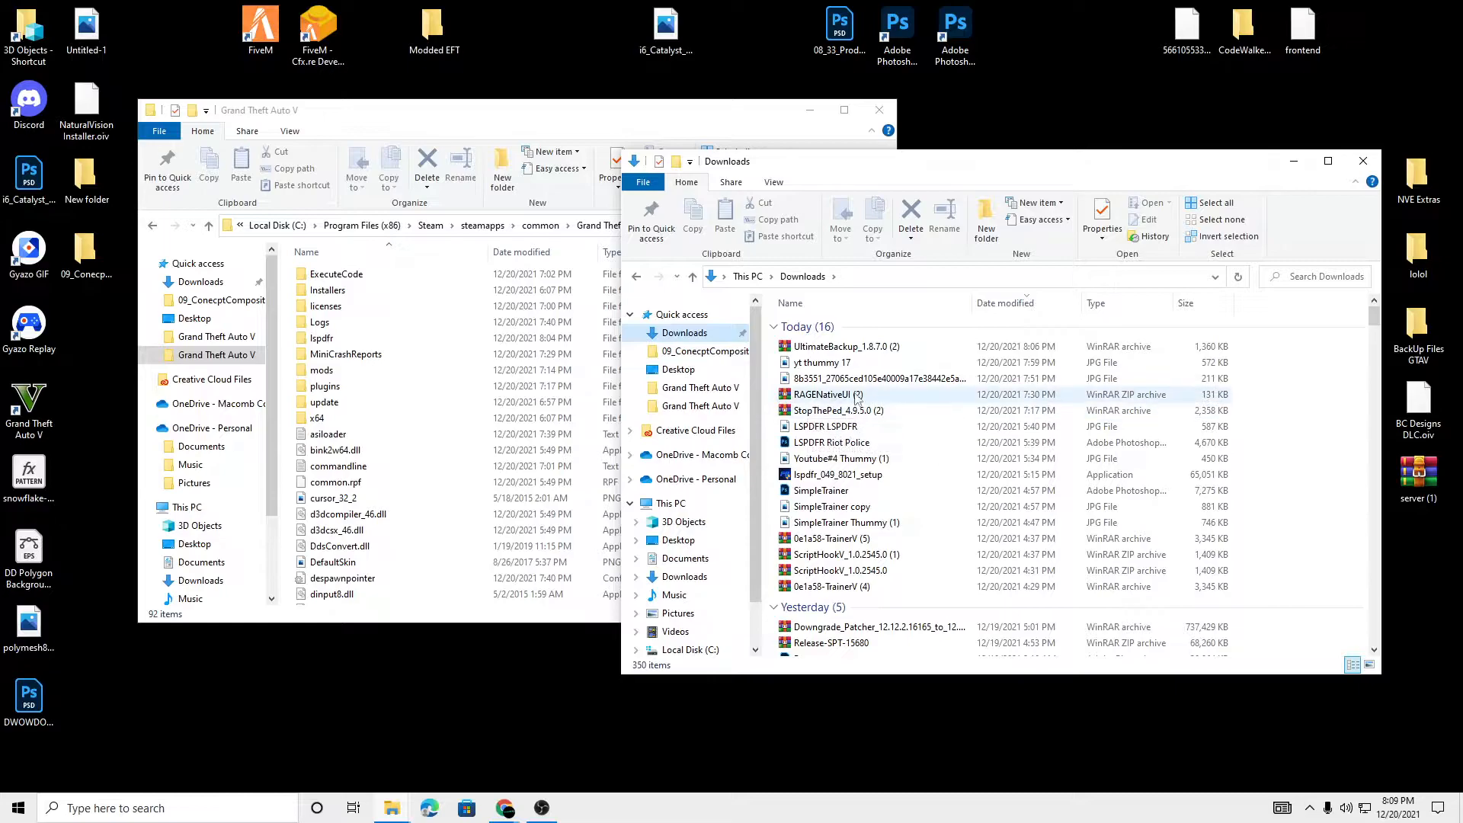
mouse_move(821, 394)
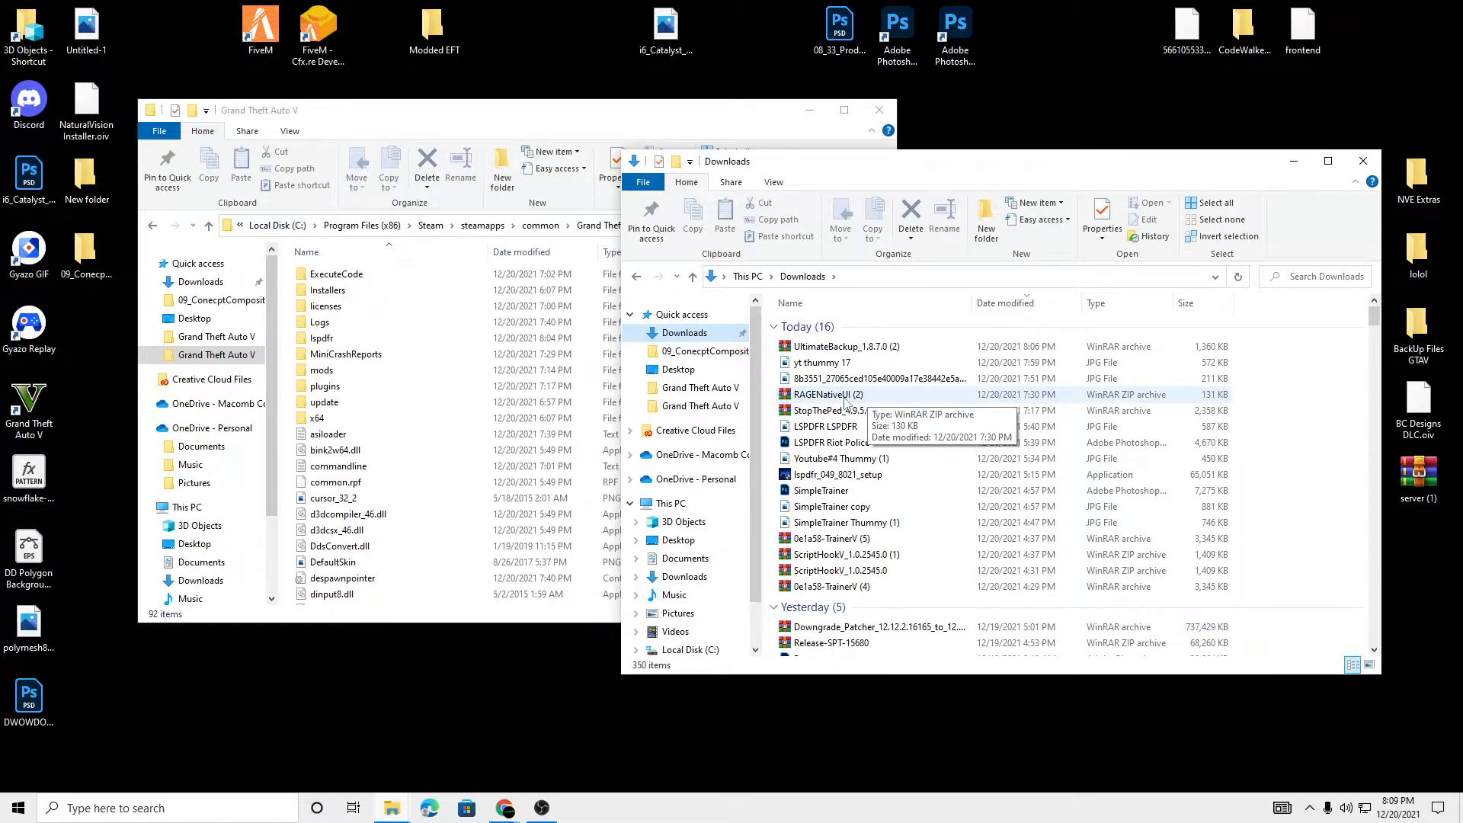
double_click(828, 394)
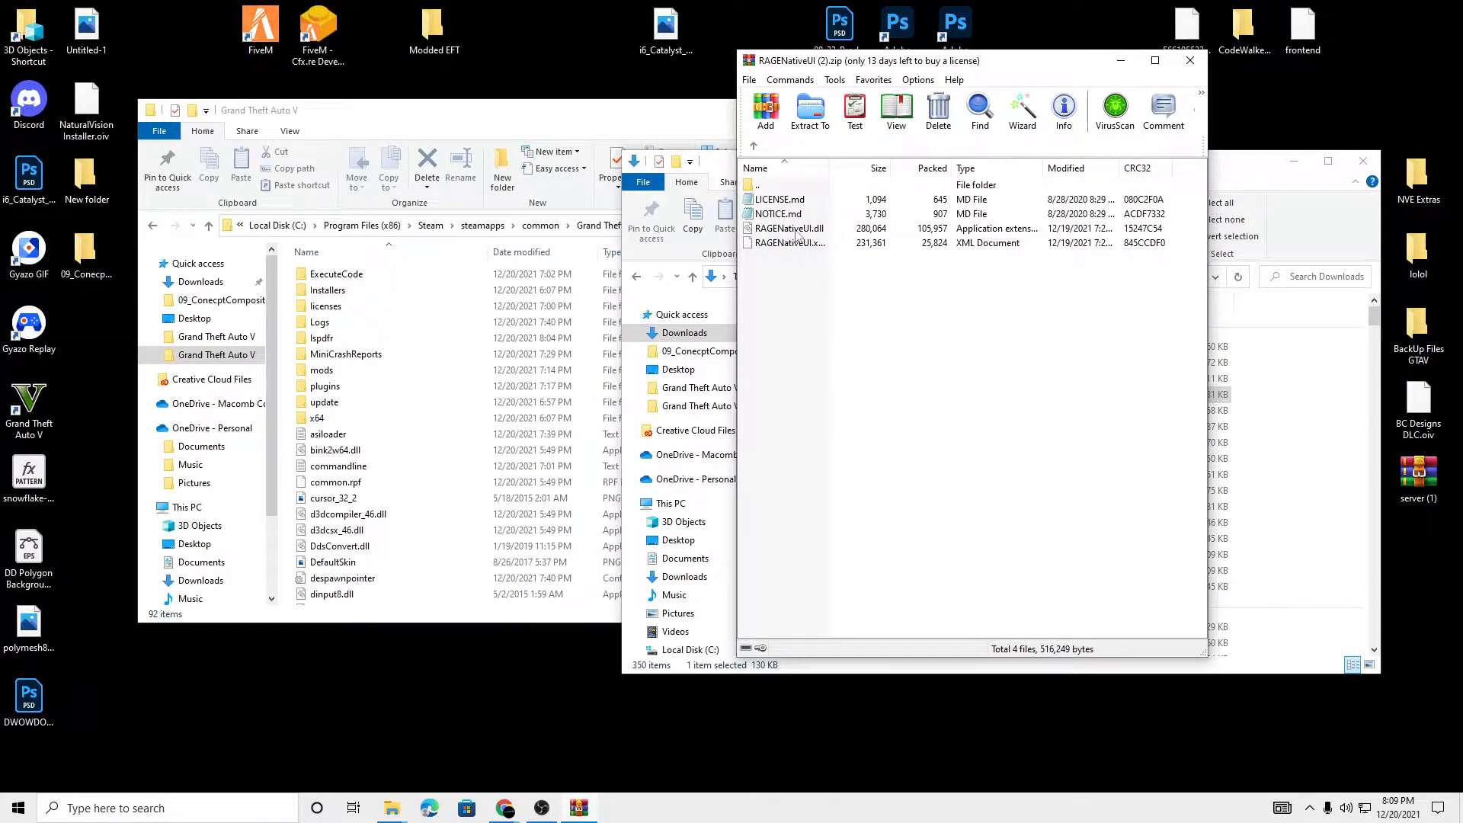
click(789, 228)
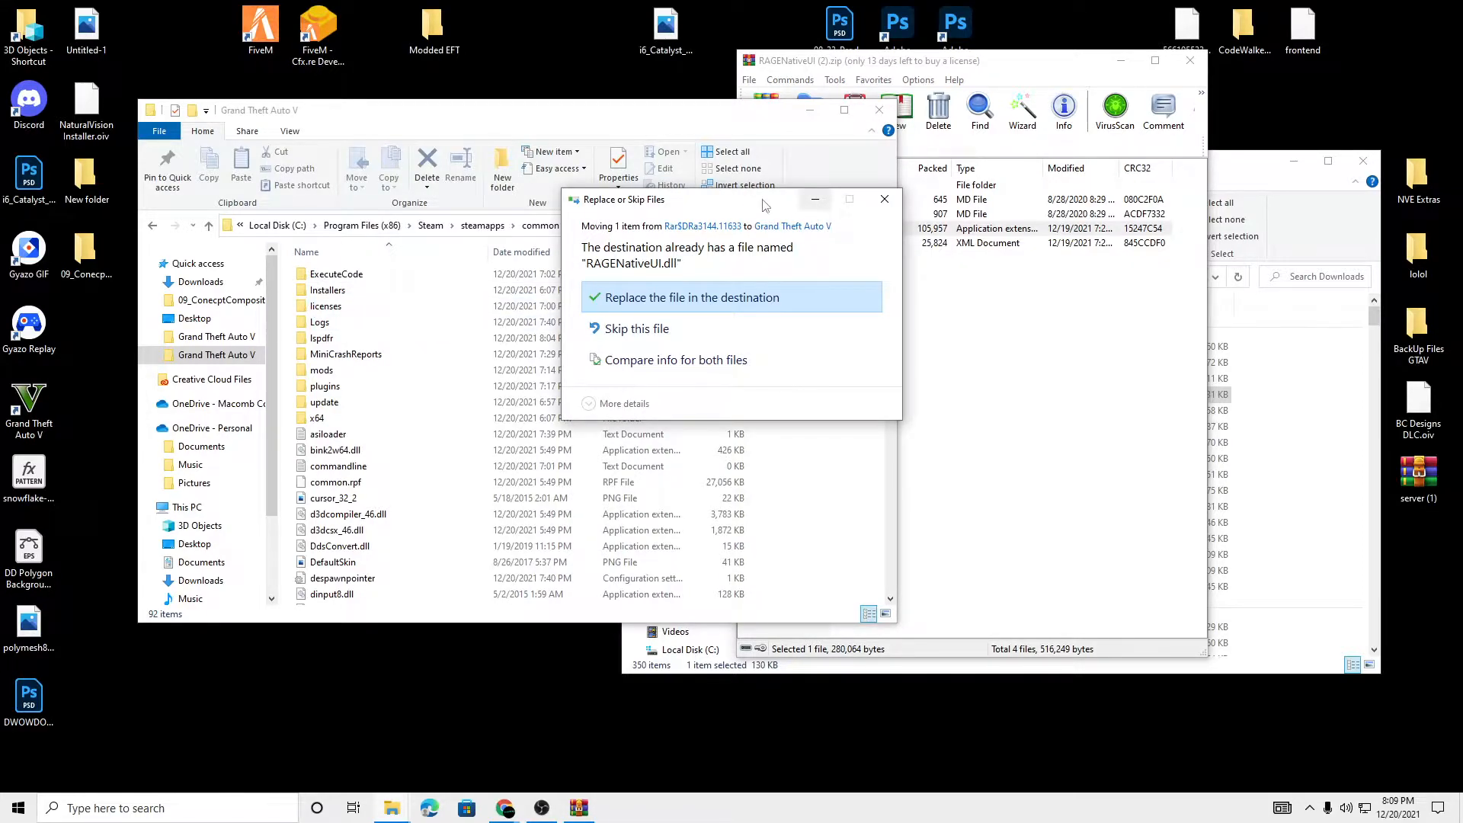
click(691, 296)
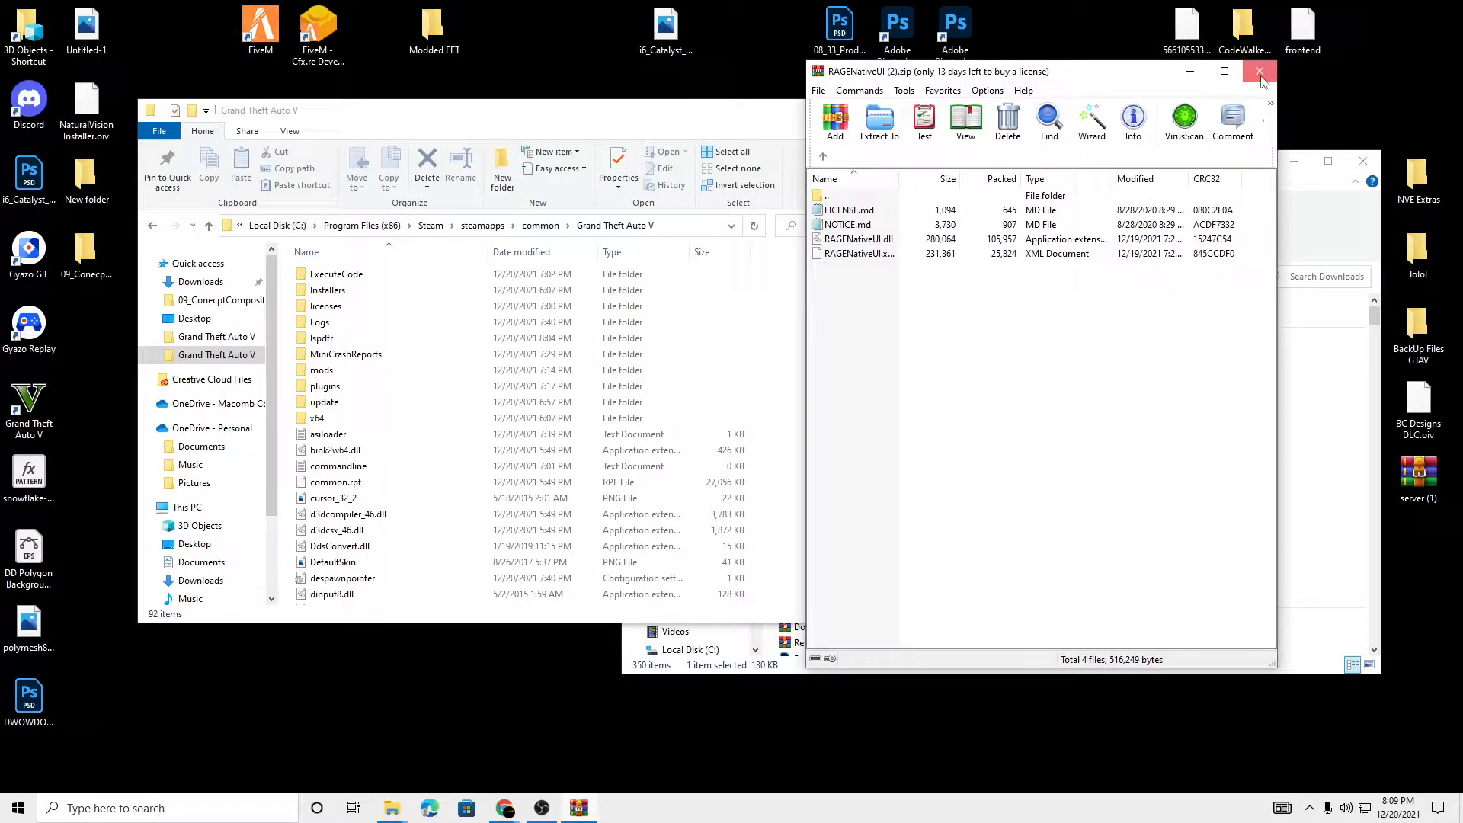
click(1259, 71)
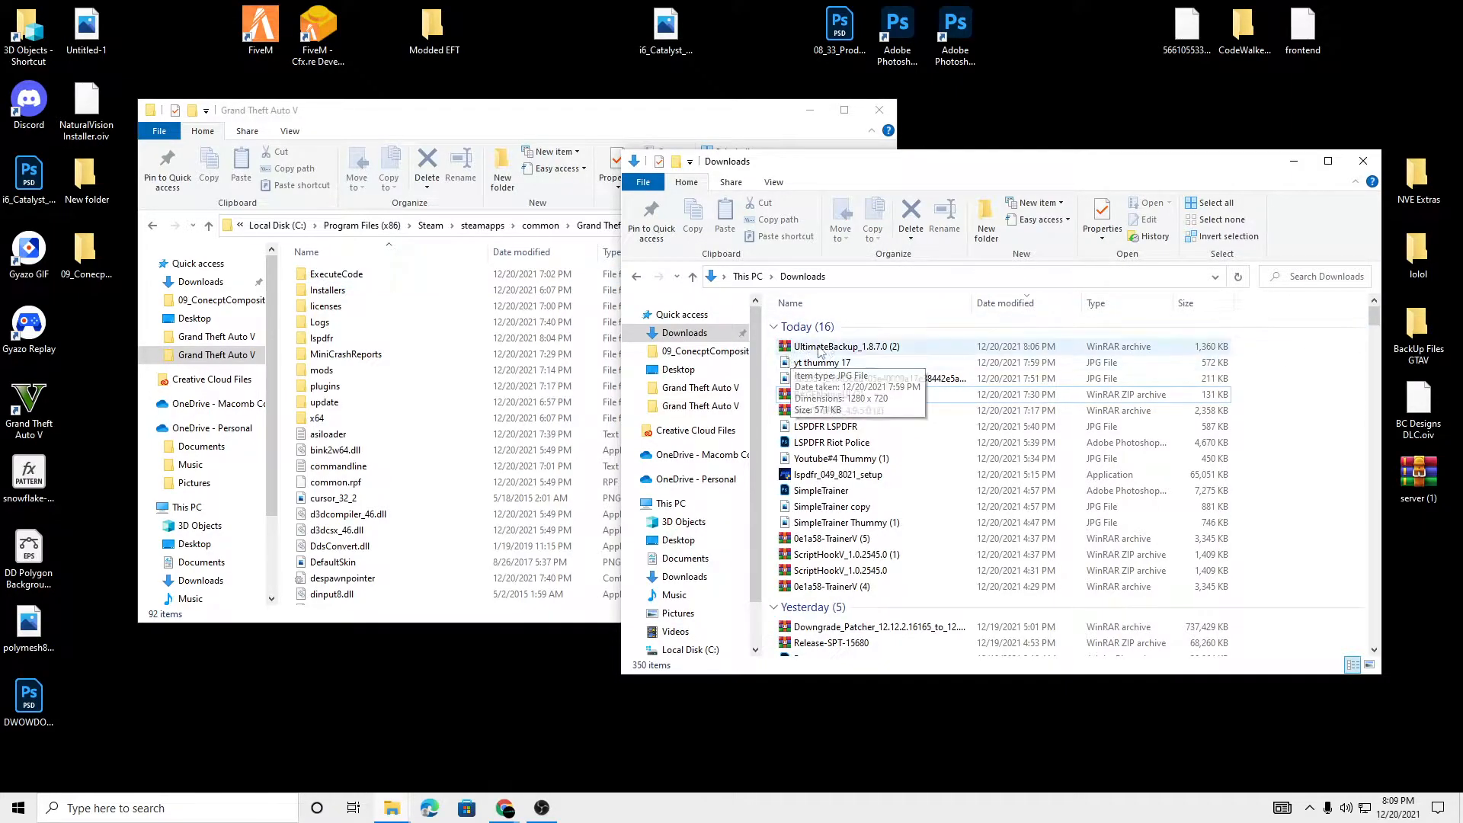
Step: Move the Plugins folder from UltimateBackup_1.8.7.0 (2).rar into GTA V, replacing files
click(844, 346)
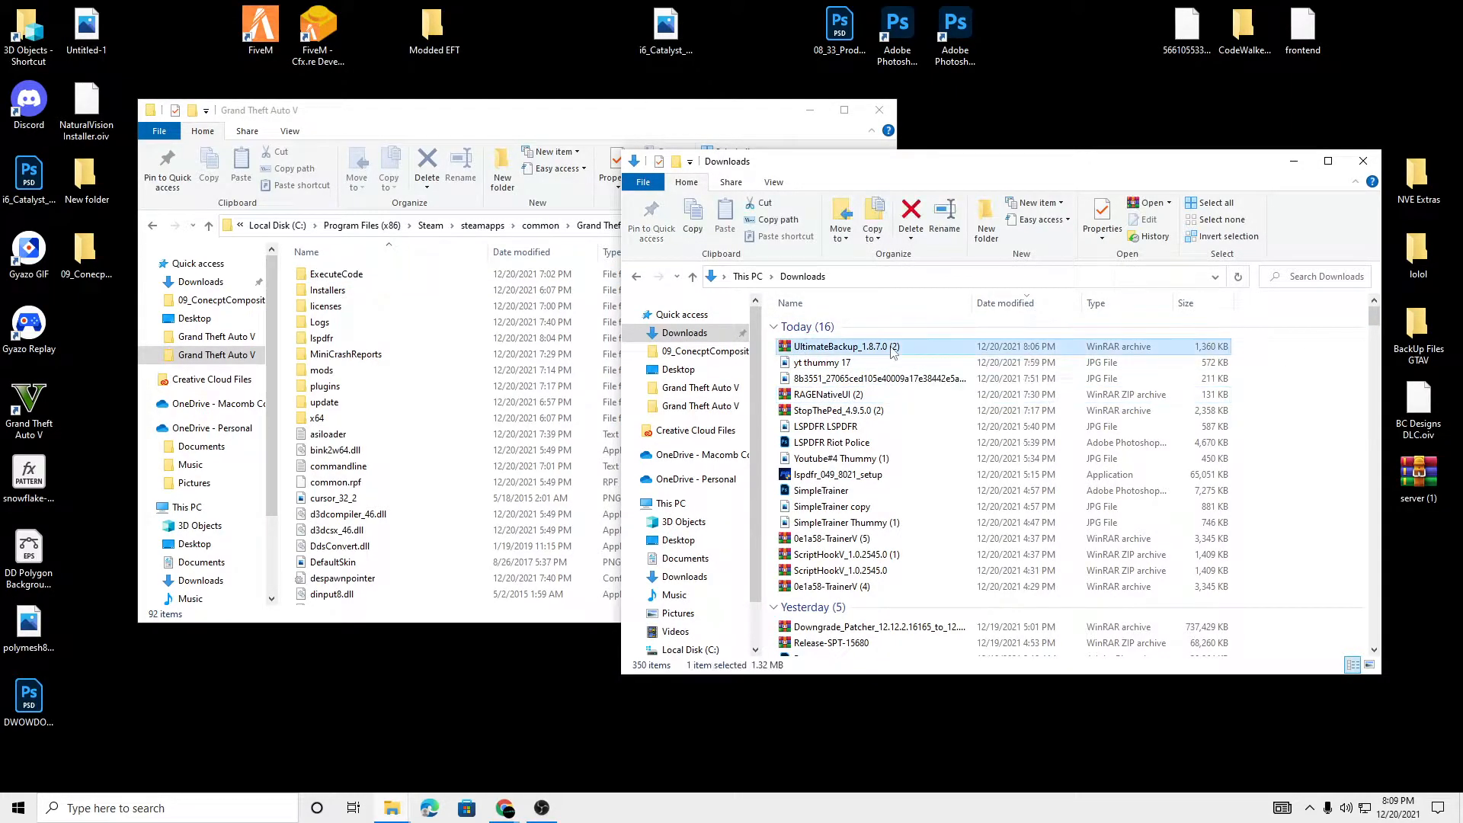
double_click(843, 346)
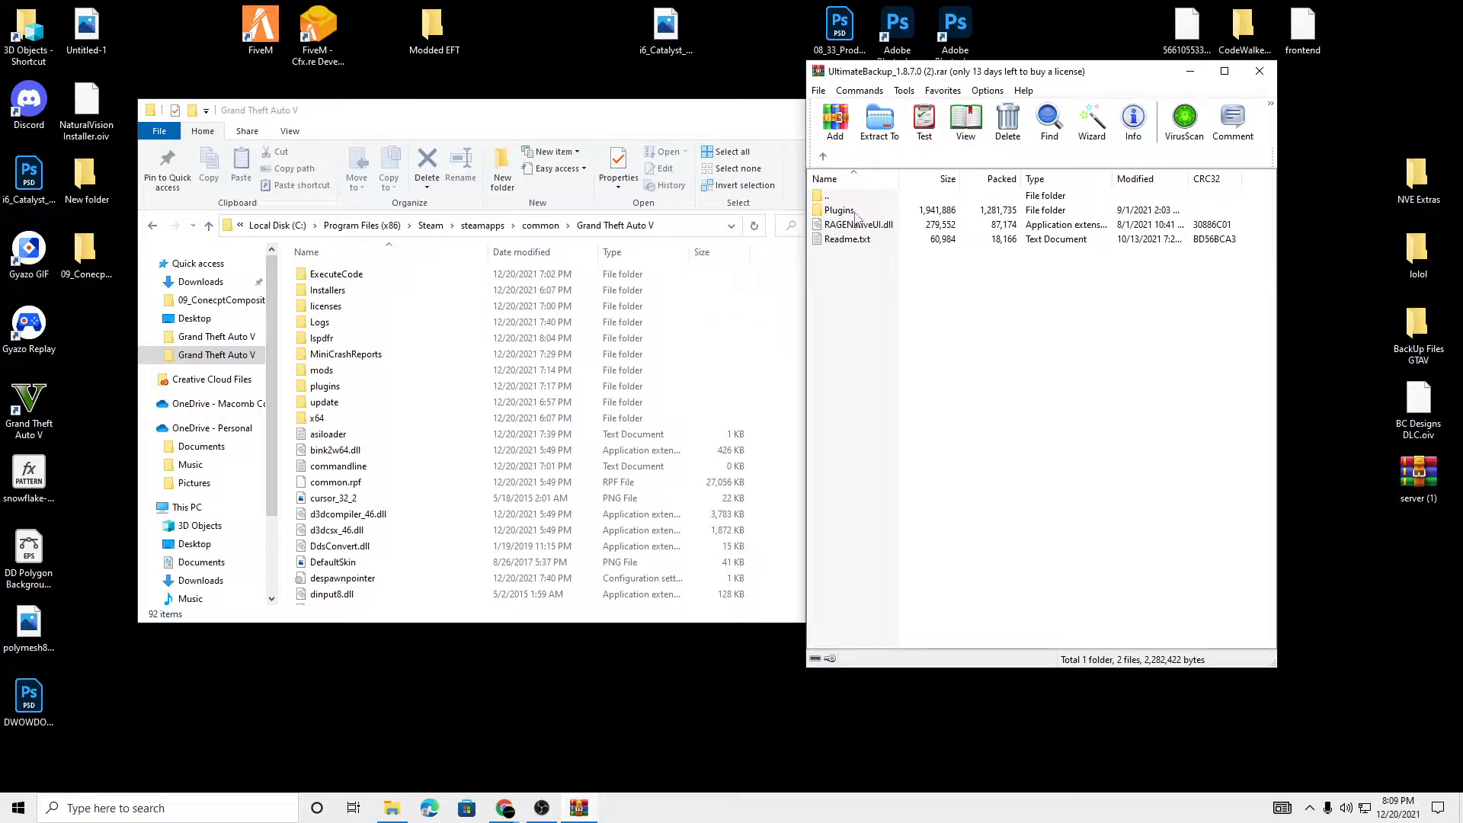
click(839, 210)
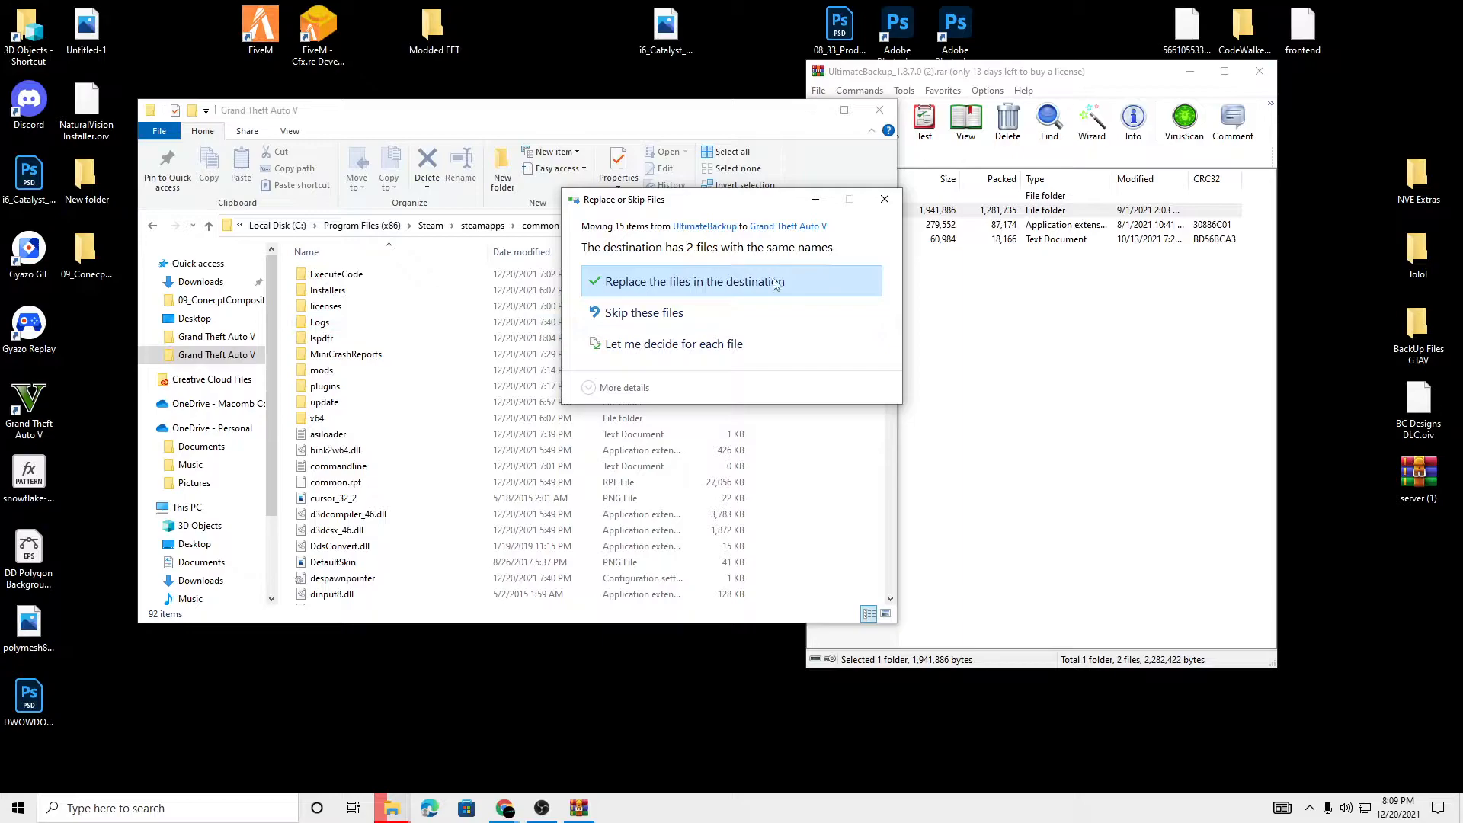
click(689, 281)
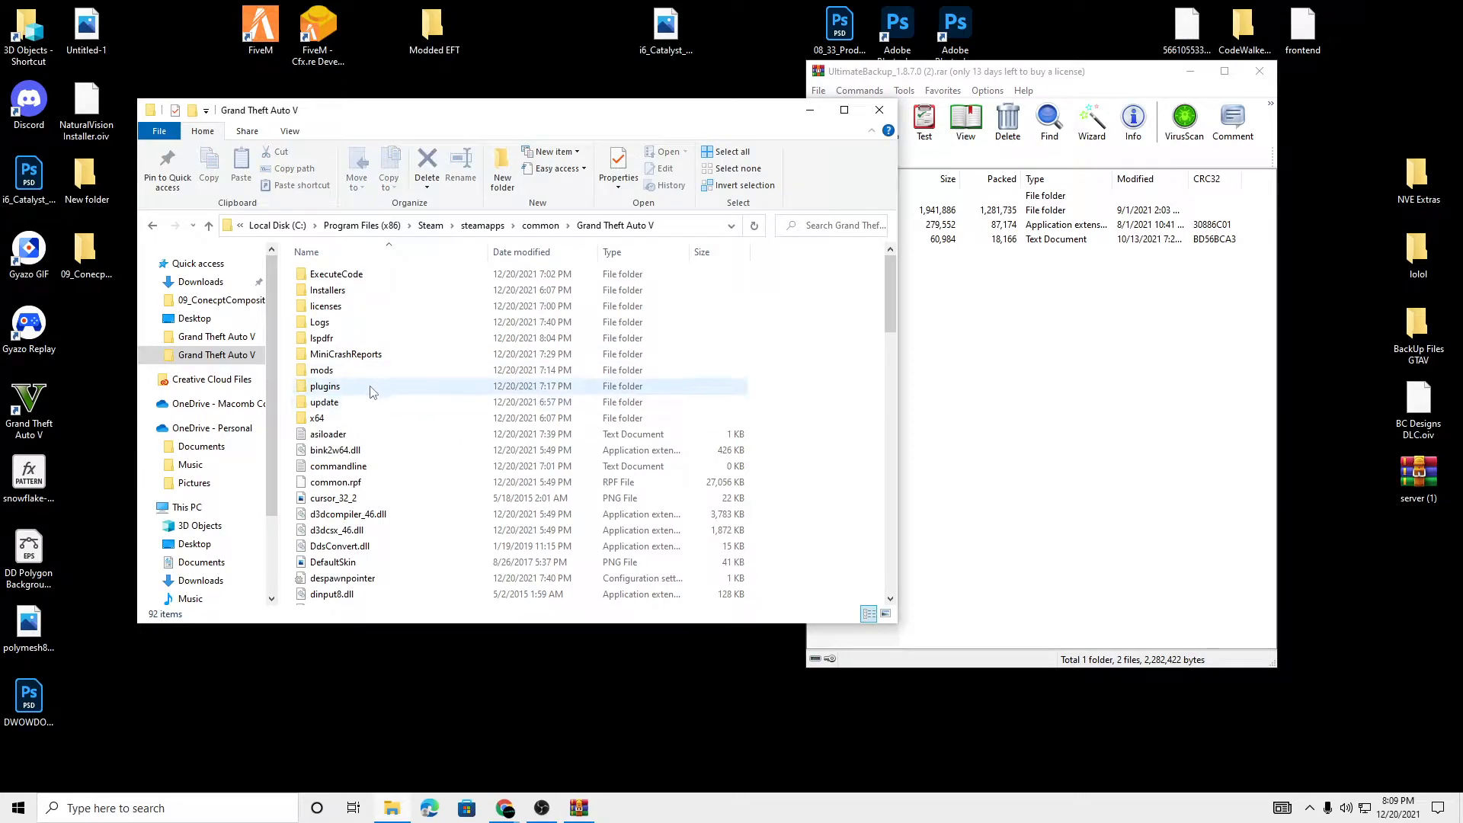
Step: Open the UltimateBackup config file in plugins\LSPDFR for editing in Notepad
double_click(325, 386)
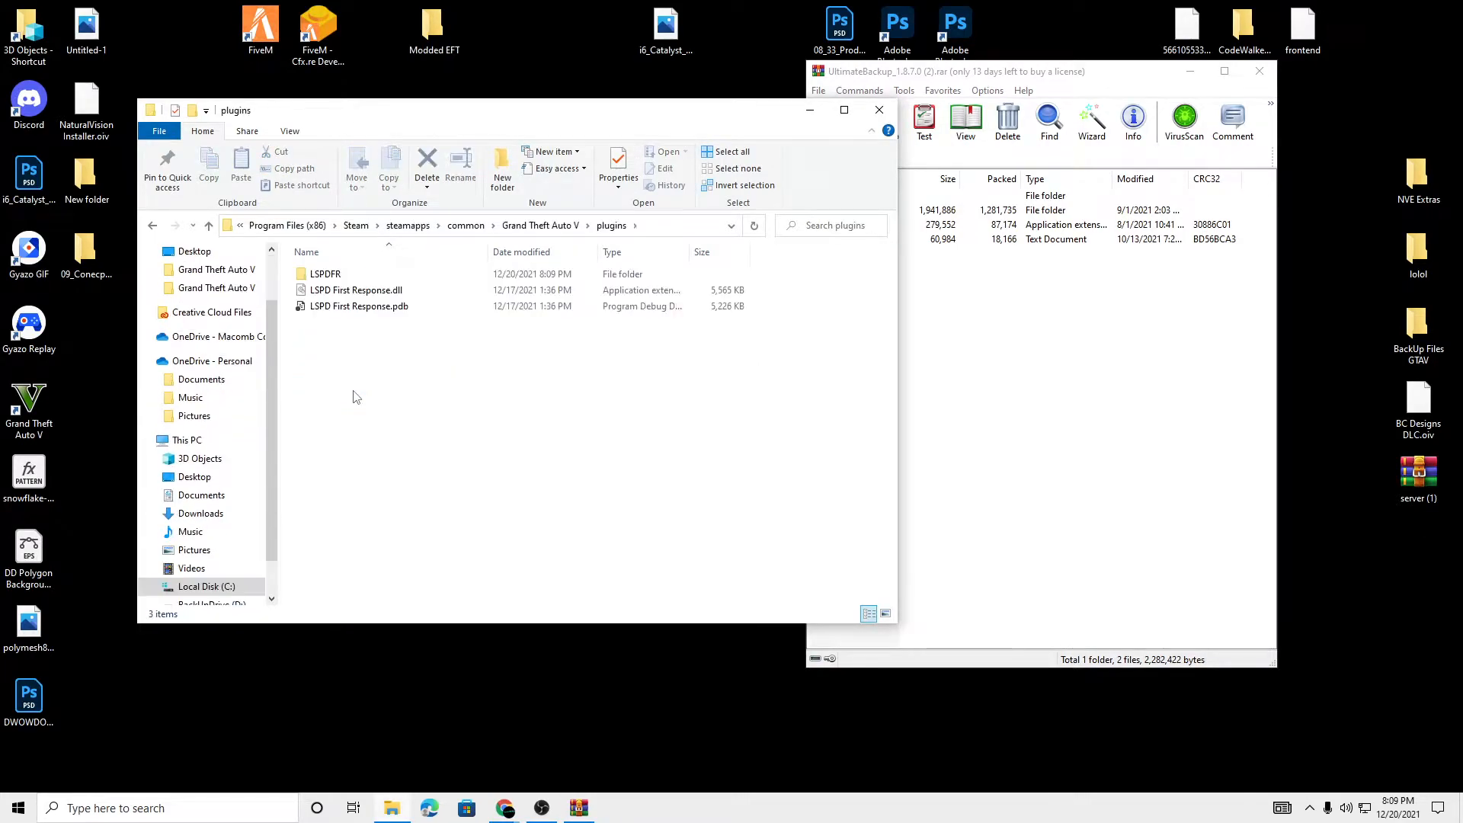
click(324, 273)
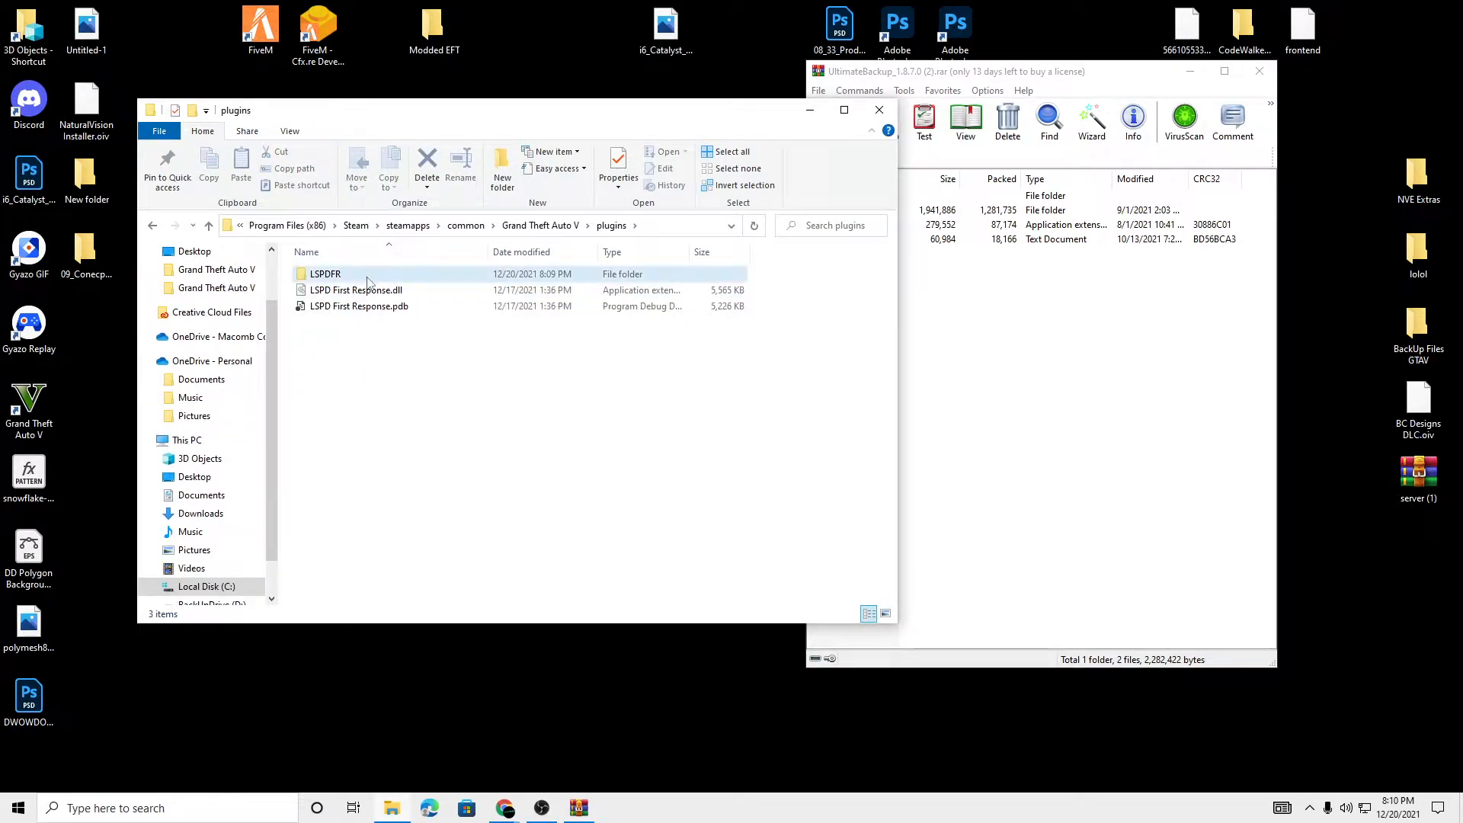
double_click(325, 273)
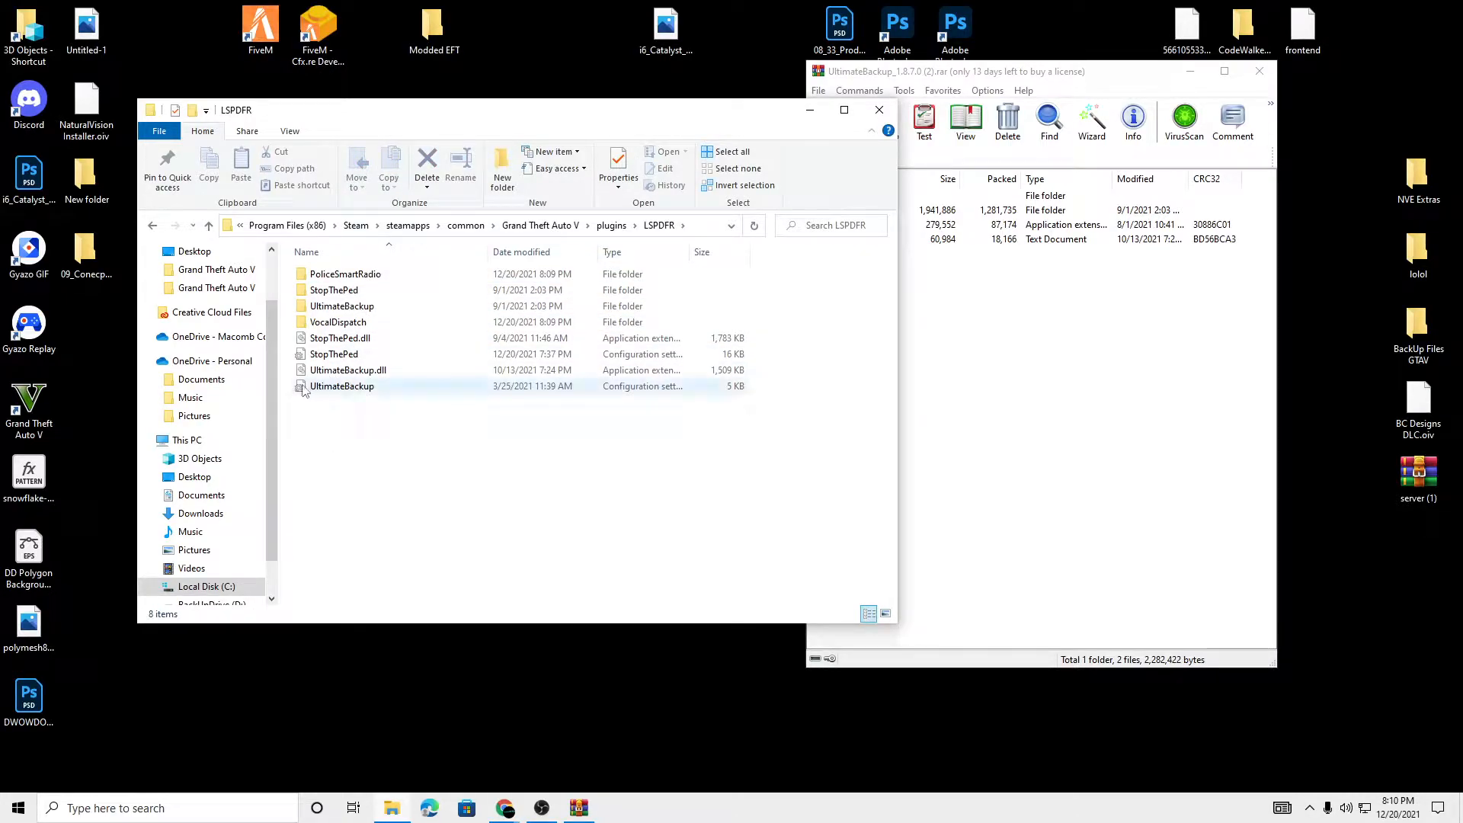
mouse_move(341, 385)
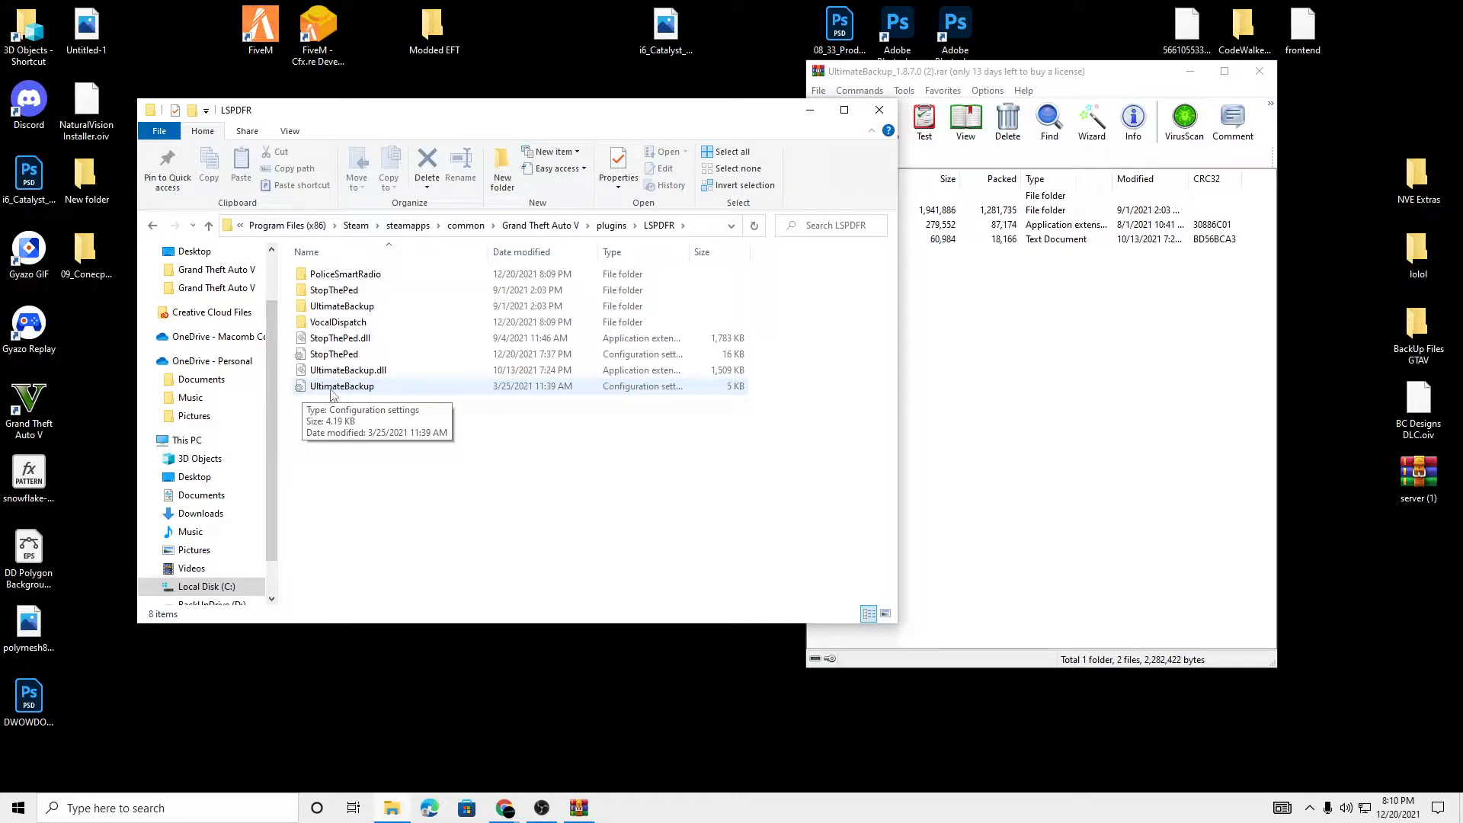
right_click(341, 386)
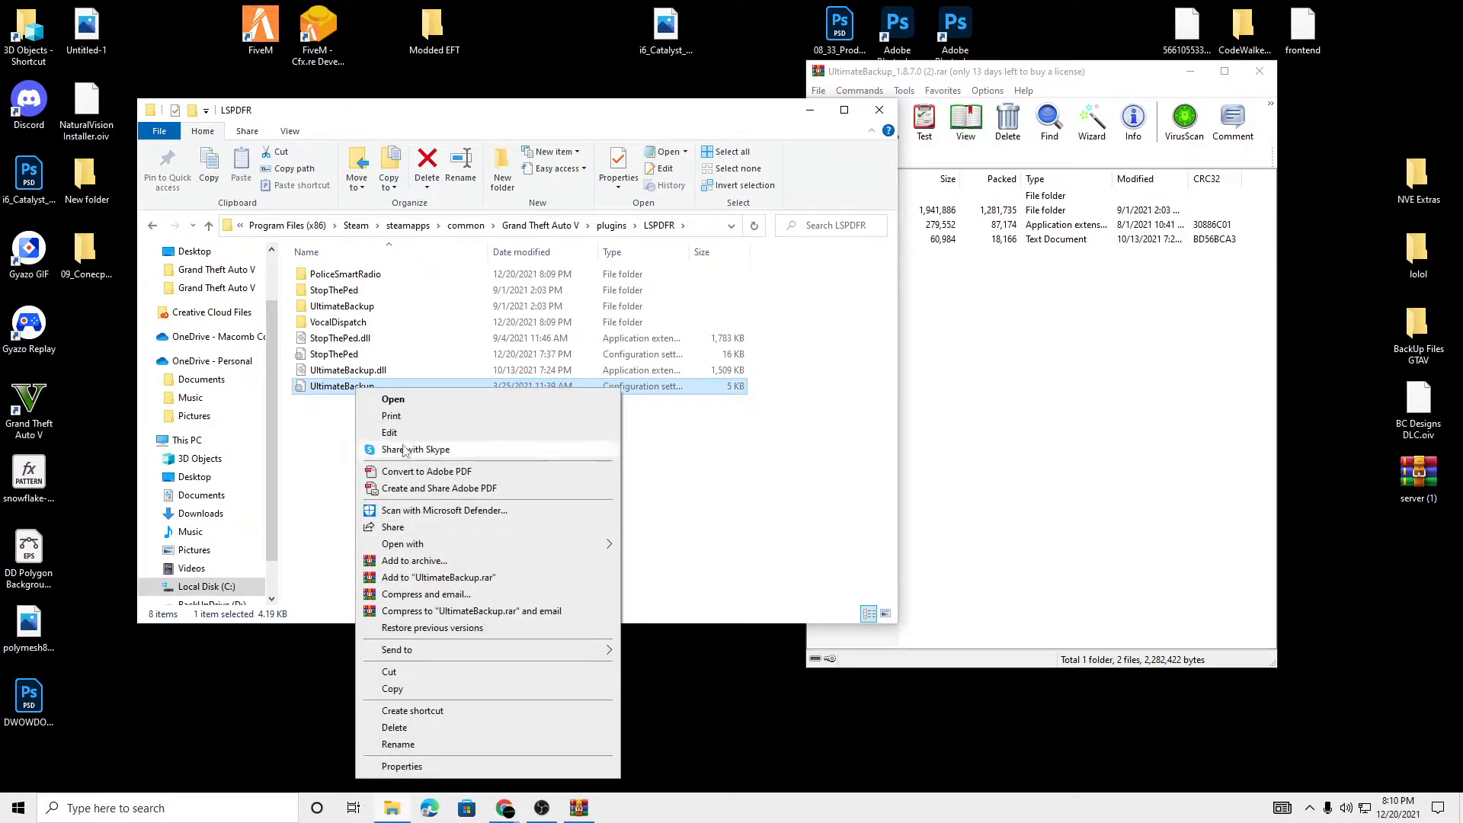
click(394, 399)
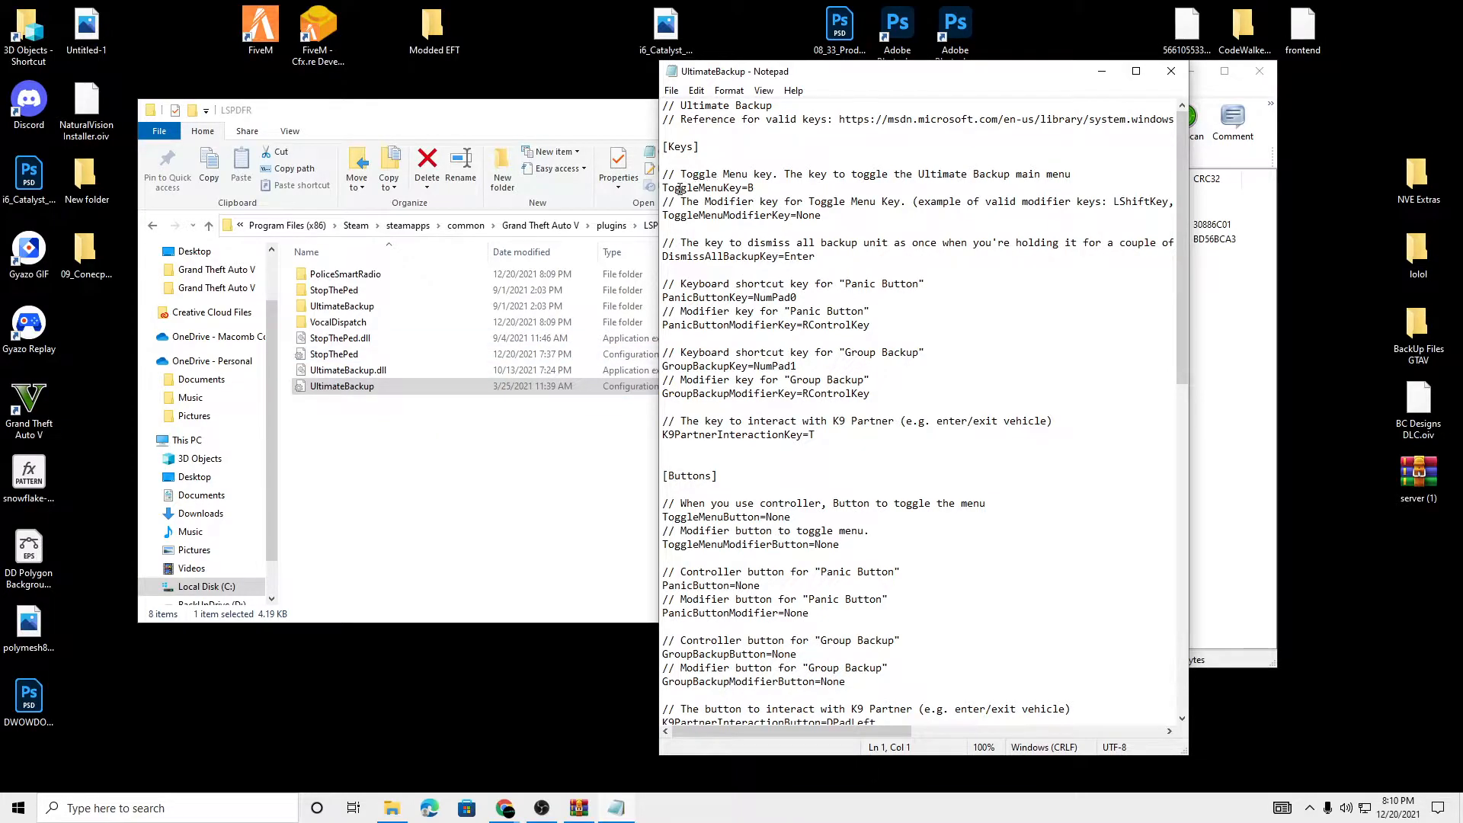
Step: Change ToggleMenuKey from B to O and check the dismiss-all-backup setting
drag(684, 174, 754, 187)
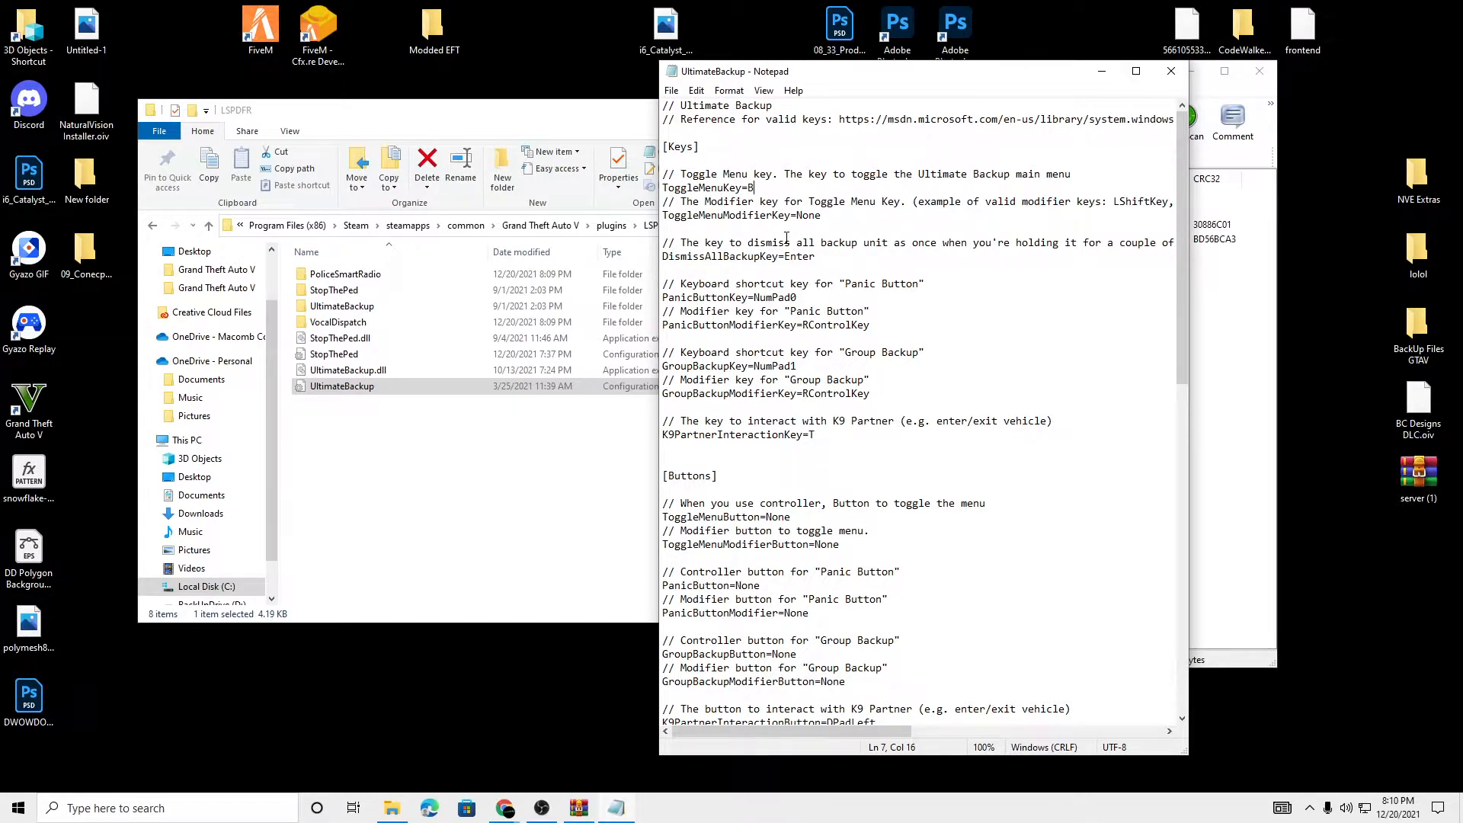
key(Backspace)
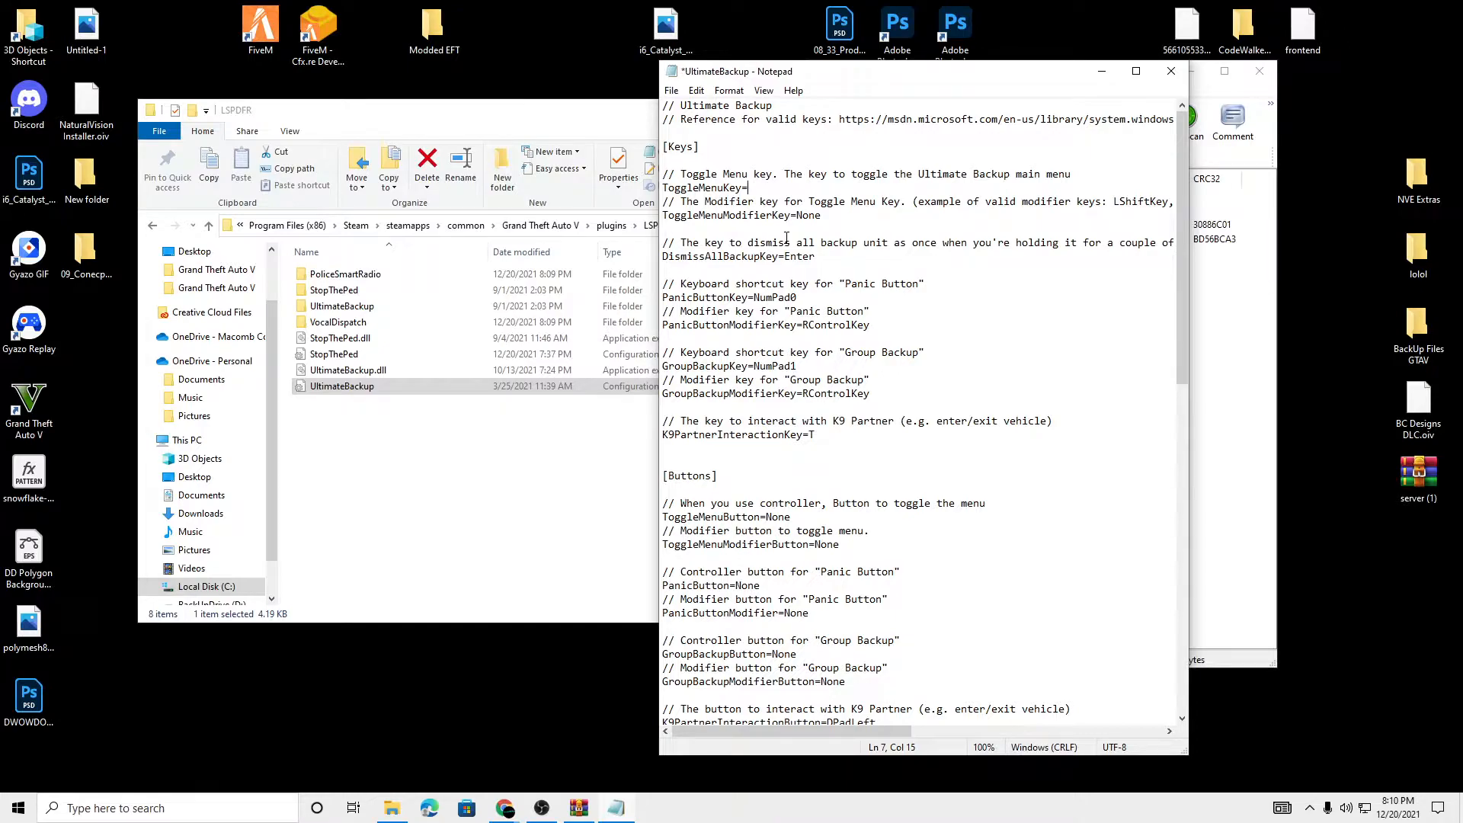
text(0)
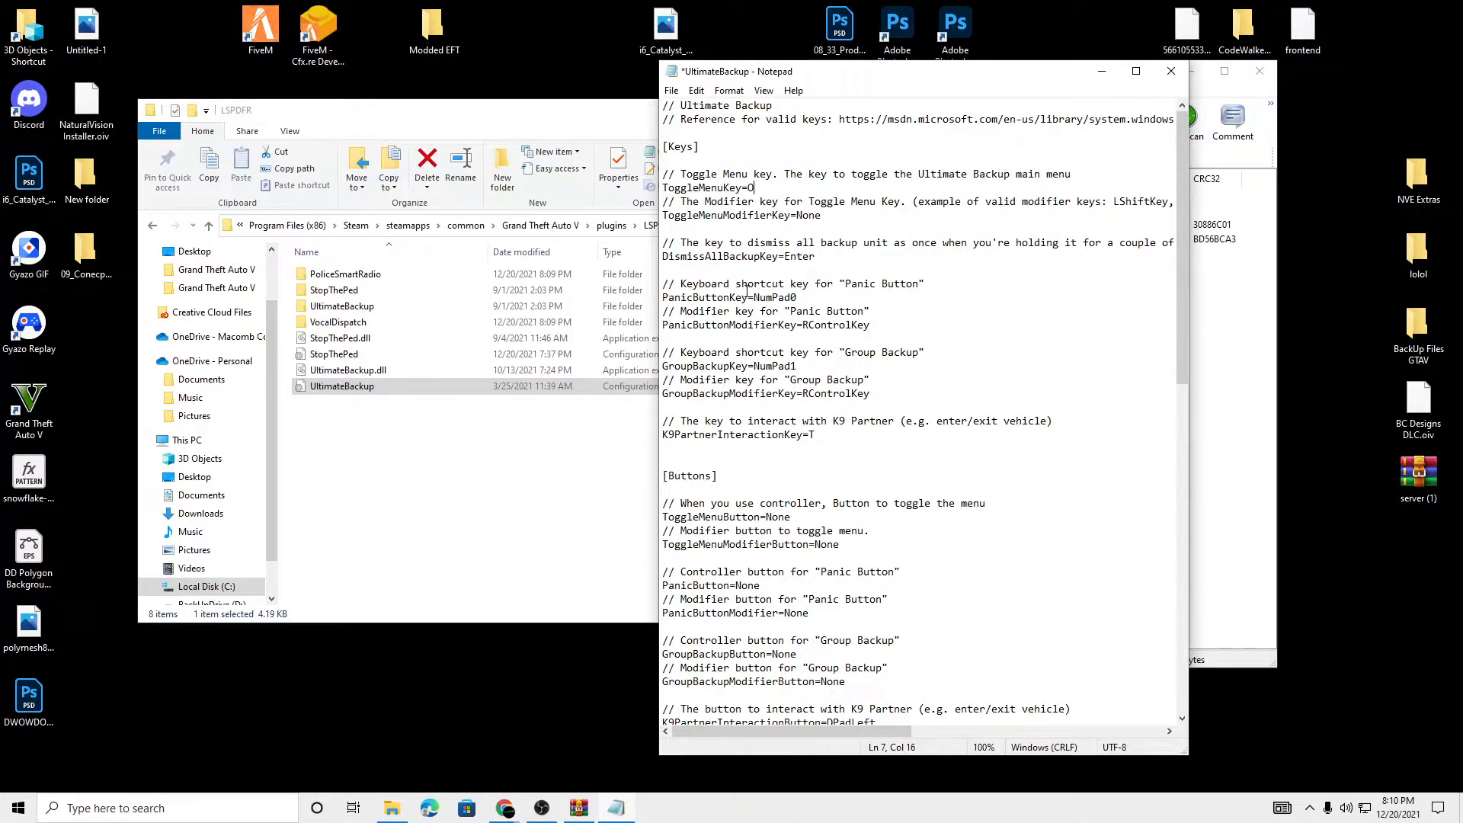
double_click(708, 242)
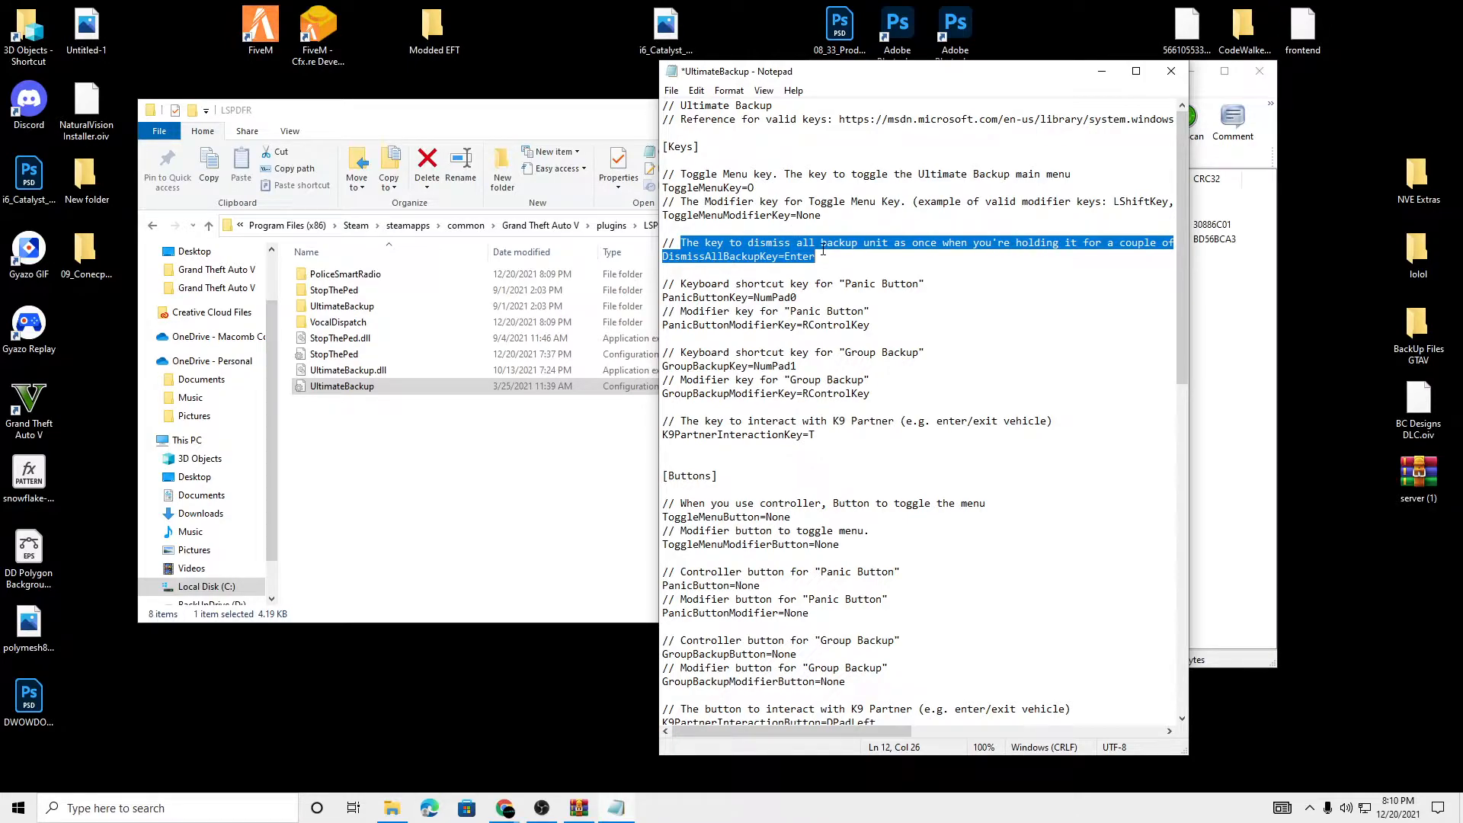
mouse_move(869, 319)
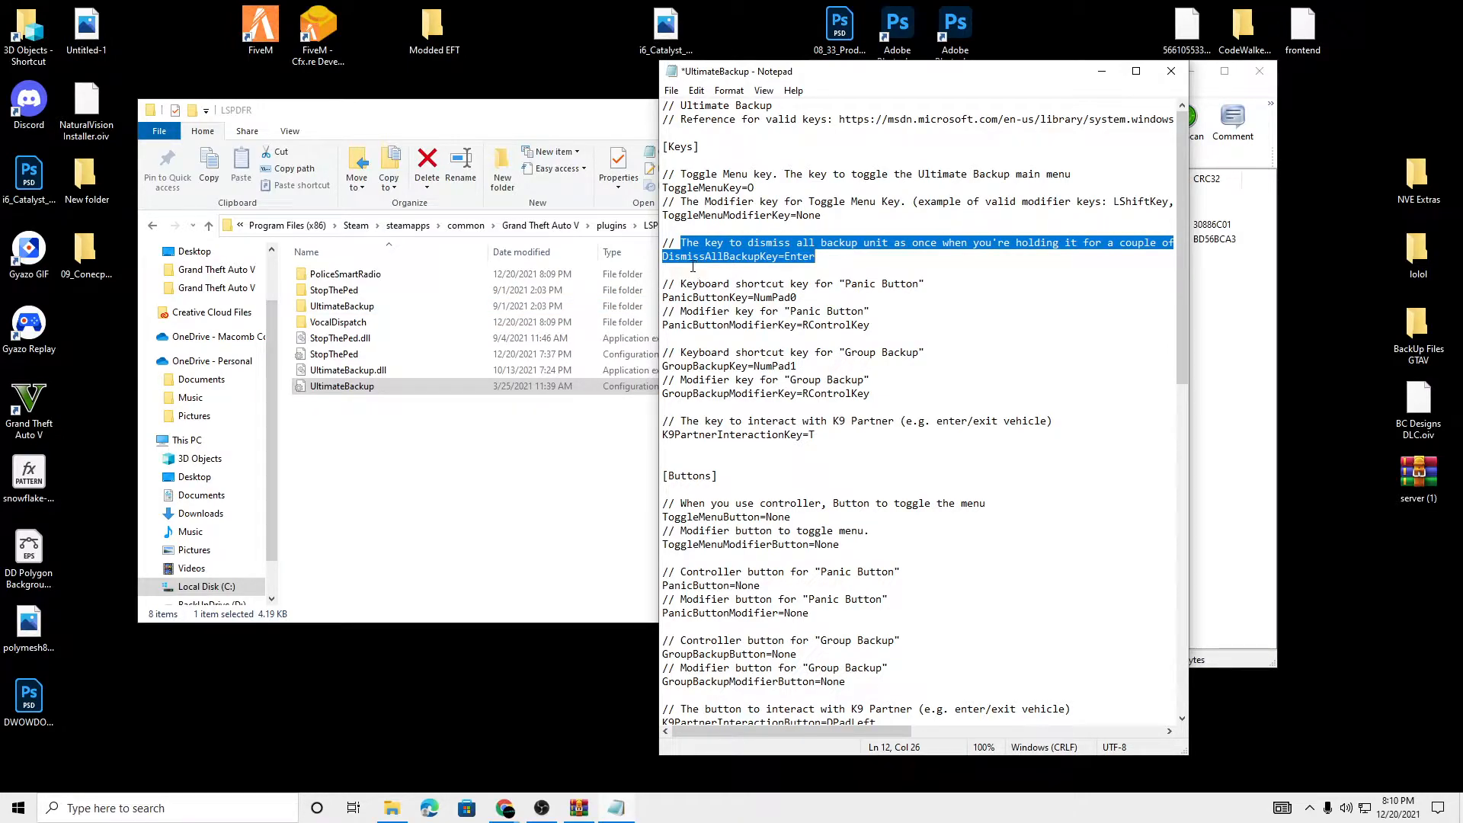
double_click(825, 311)
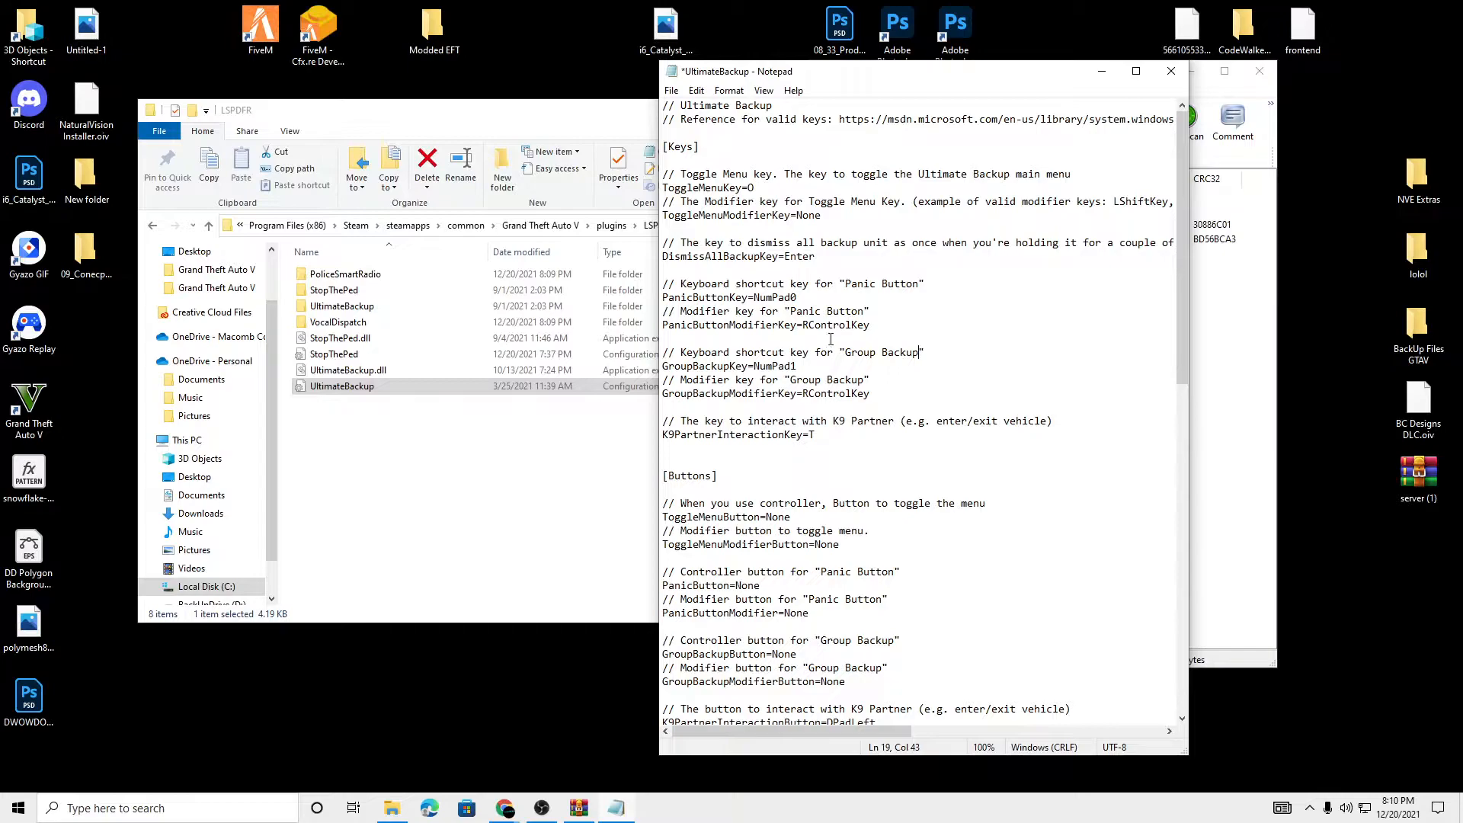
Step: Save the edited UltimateBackup settings file
click(670, 91)
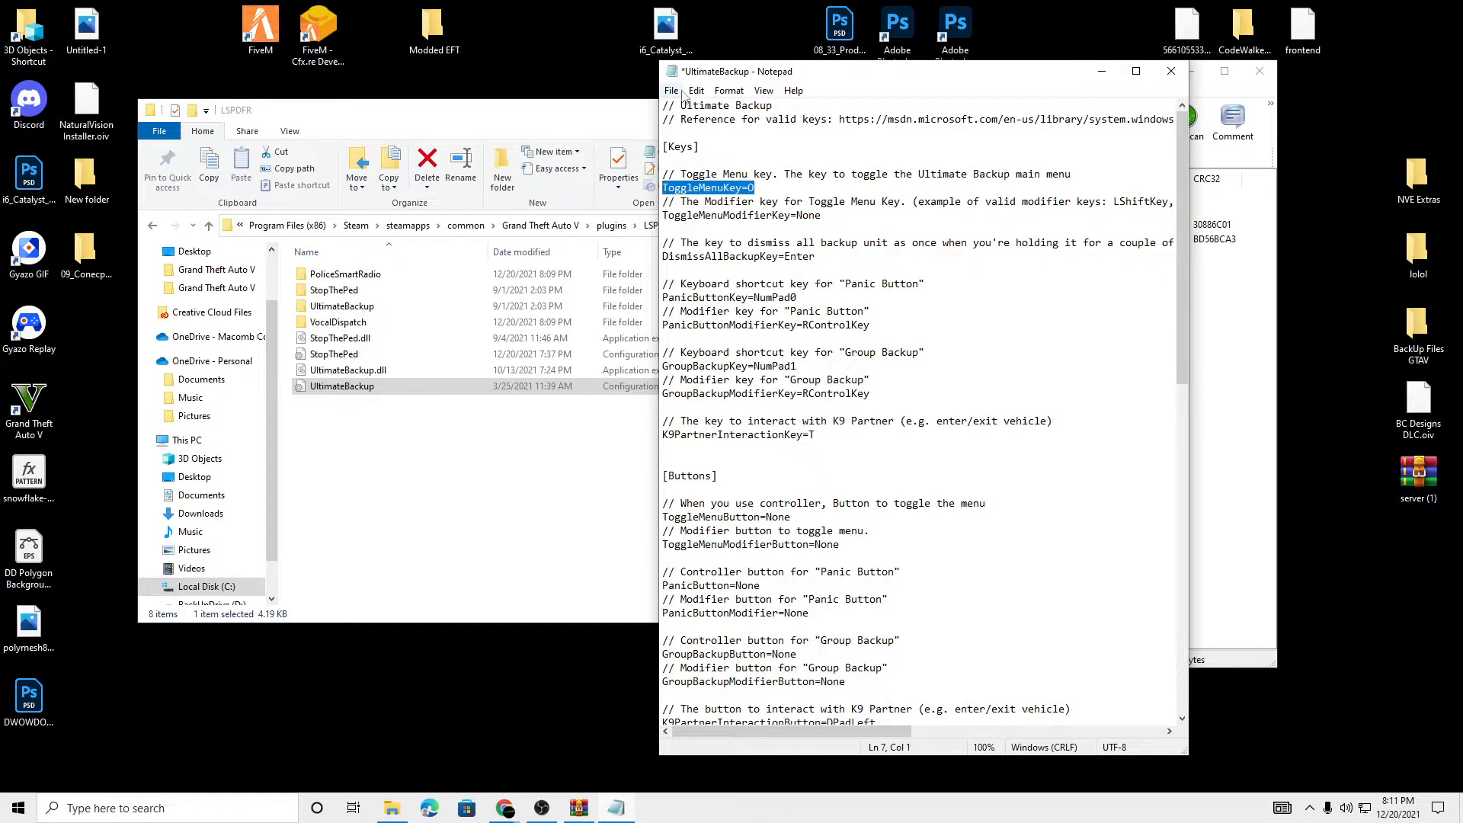
click(670, 90)
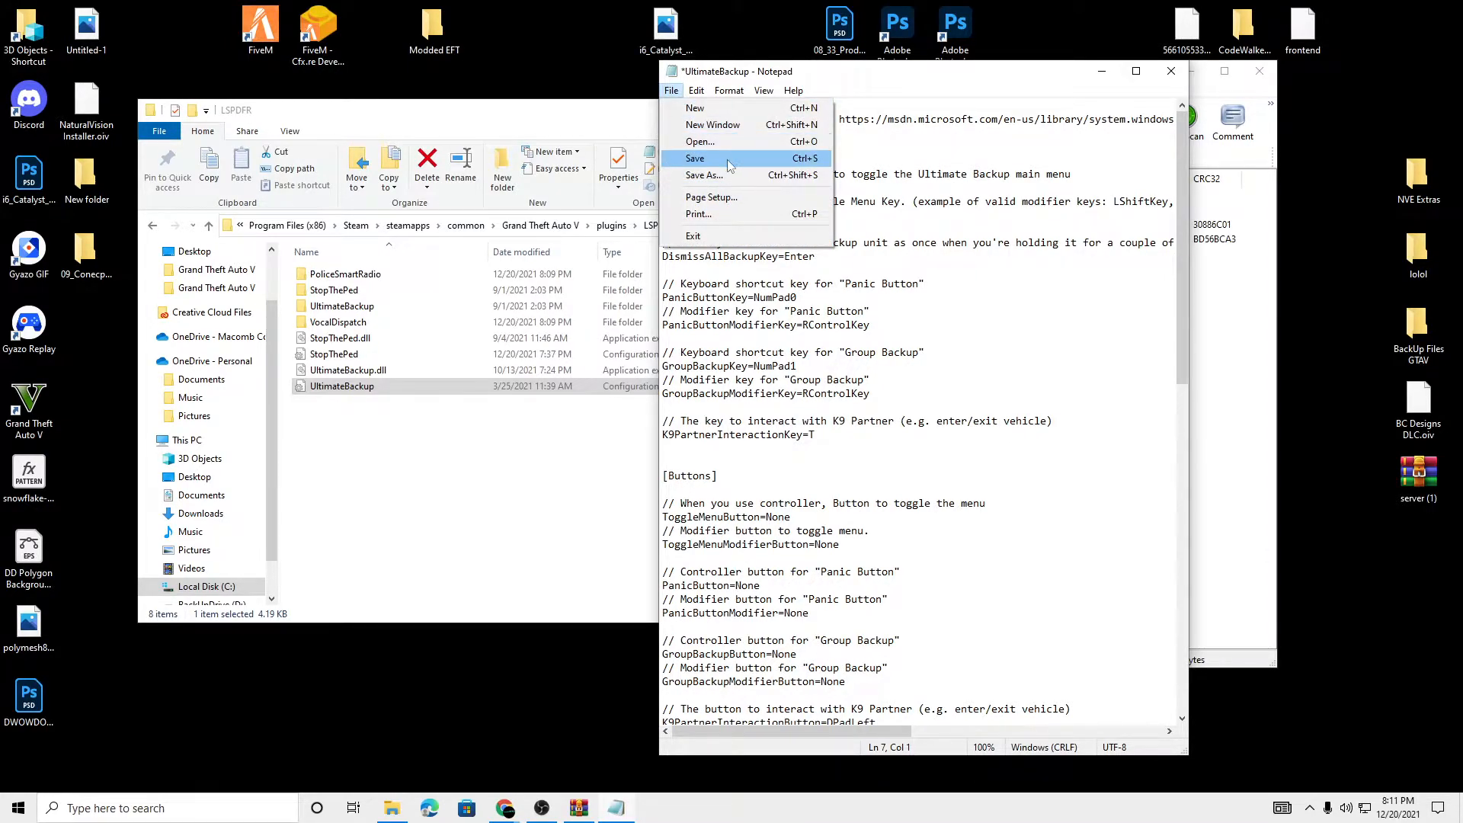
click(694, 158)
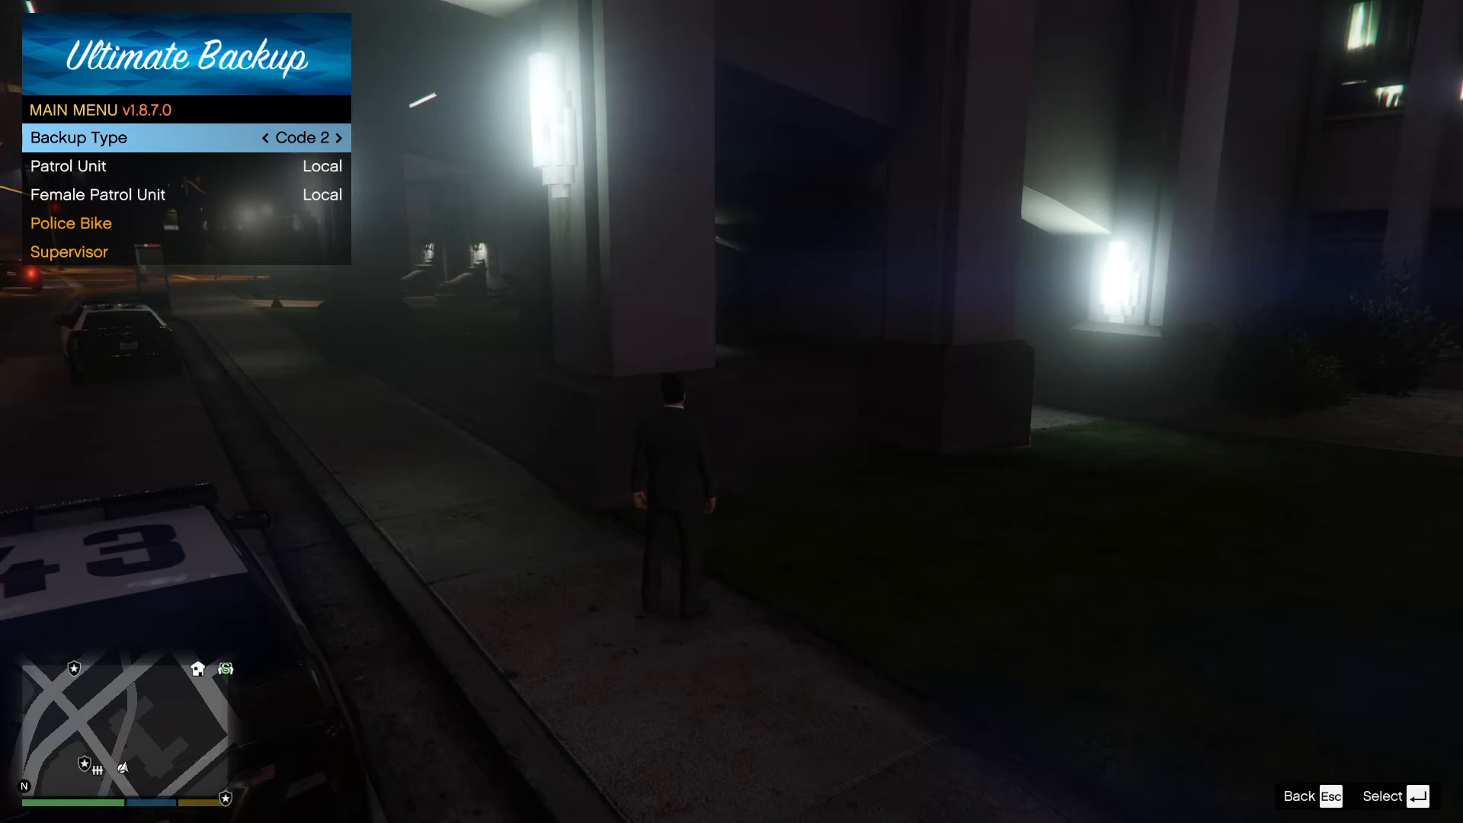
Step: Cycle Backup Type through K9 Partner, Partner and Code 3, then highlight Air Ambulance
click(338, 137)
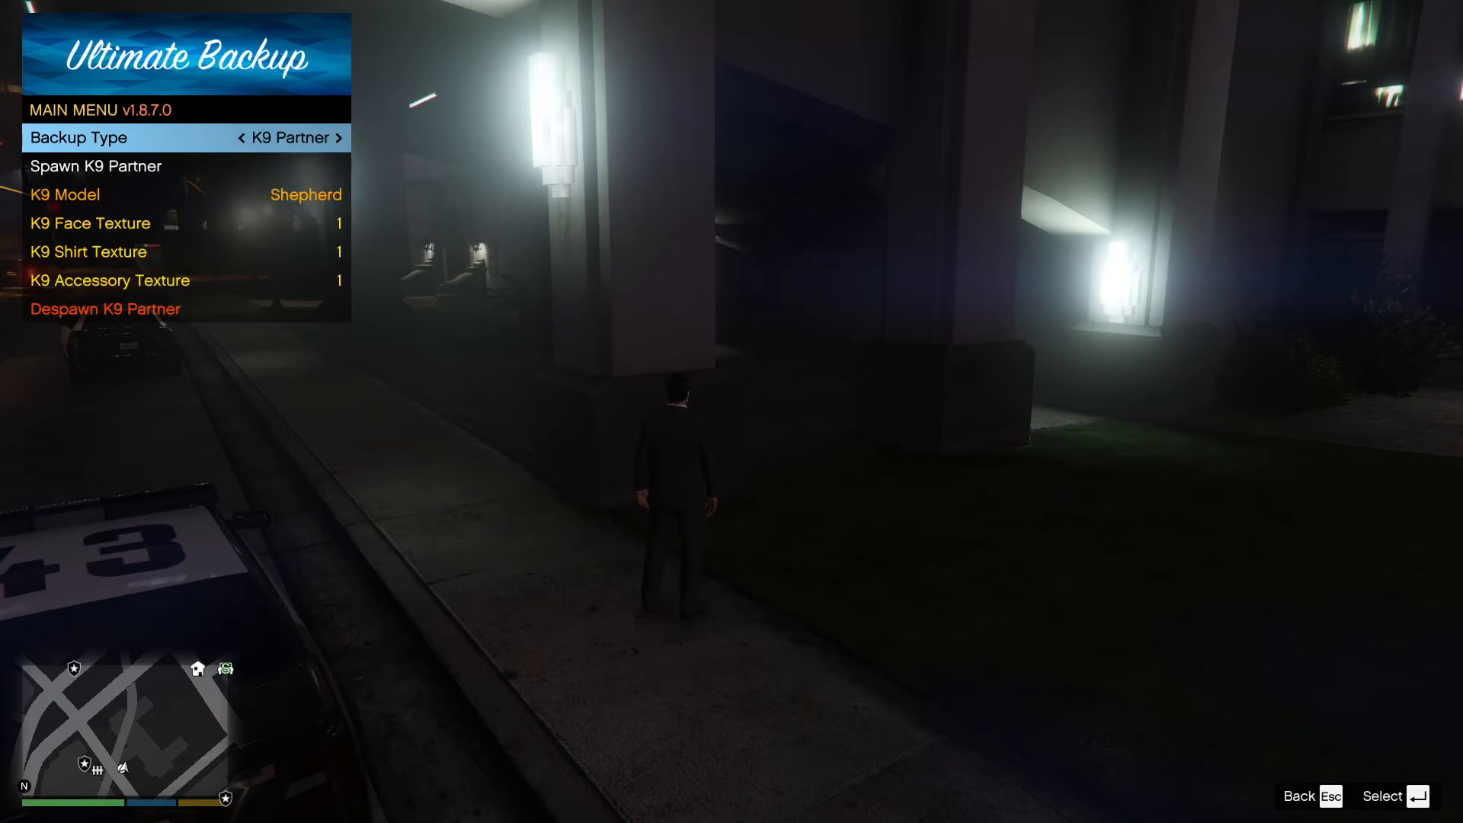
click(334, 137)
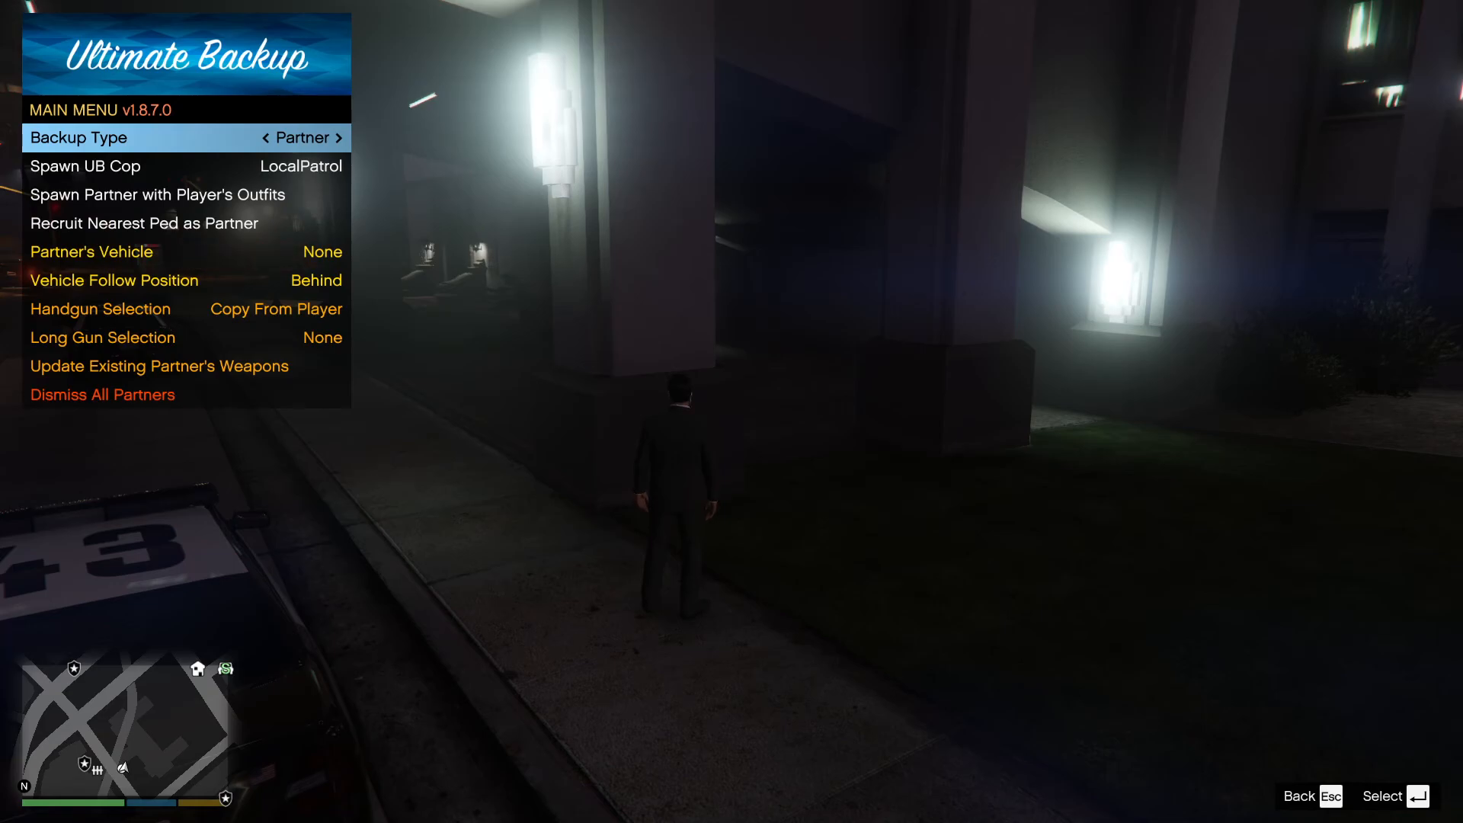
click(338, 138)
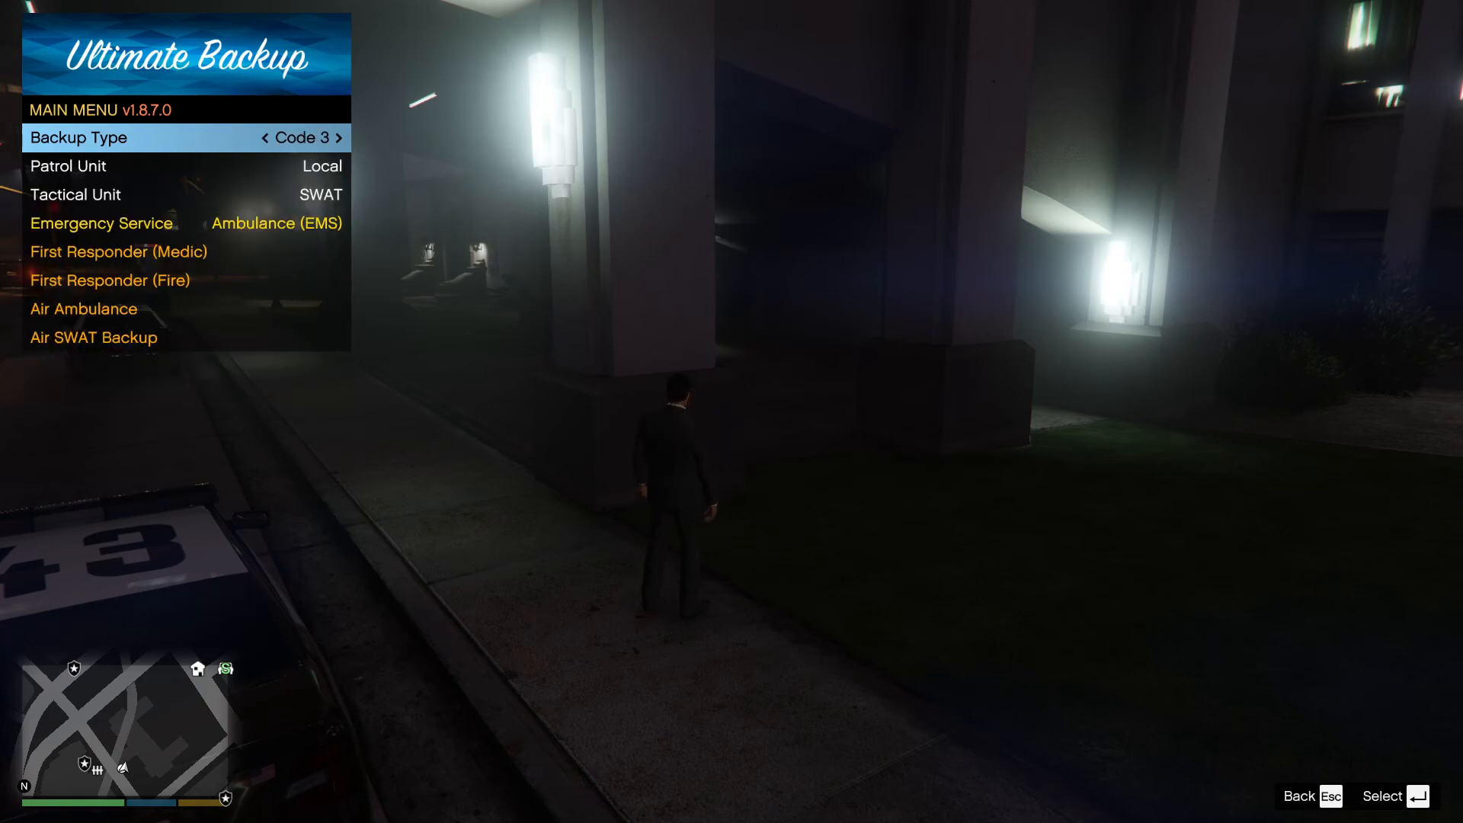
key(down)
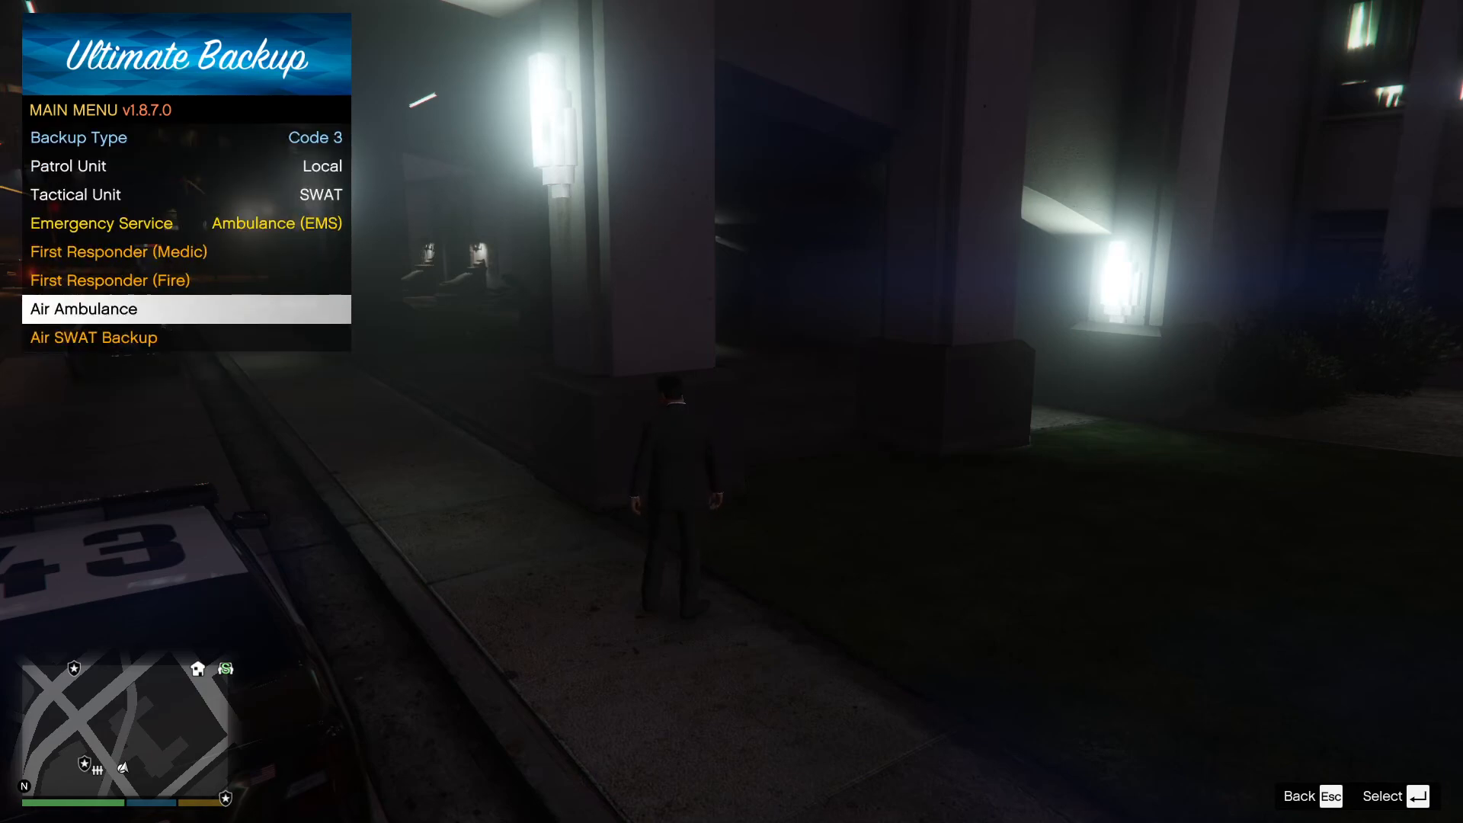